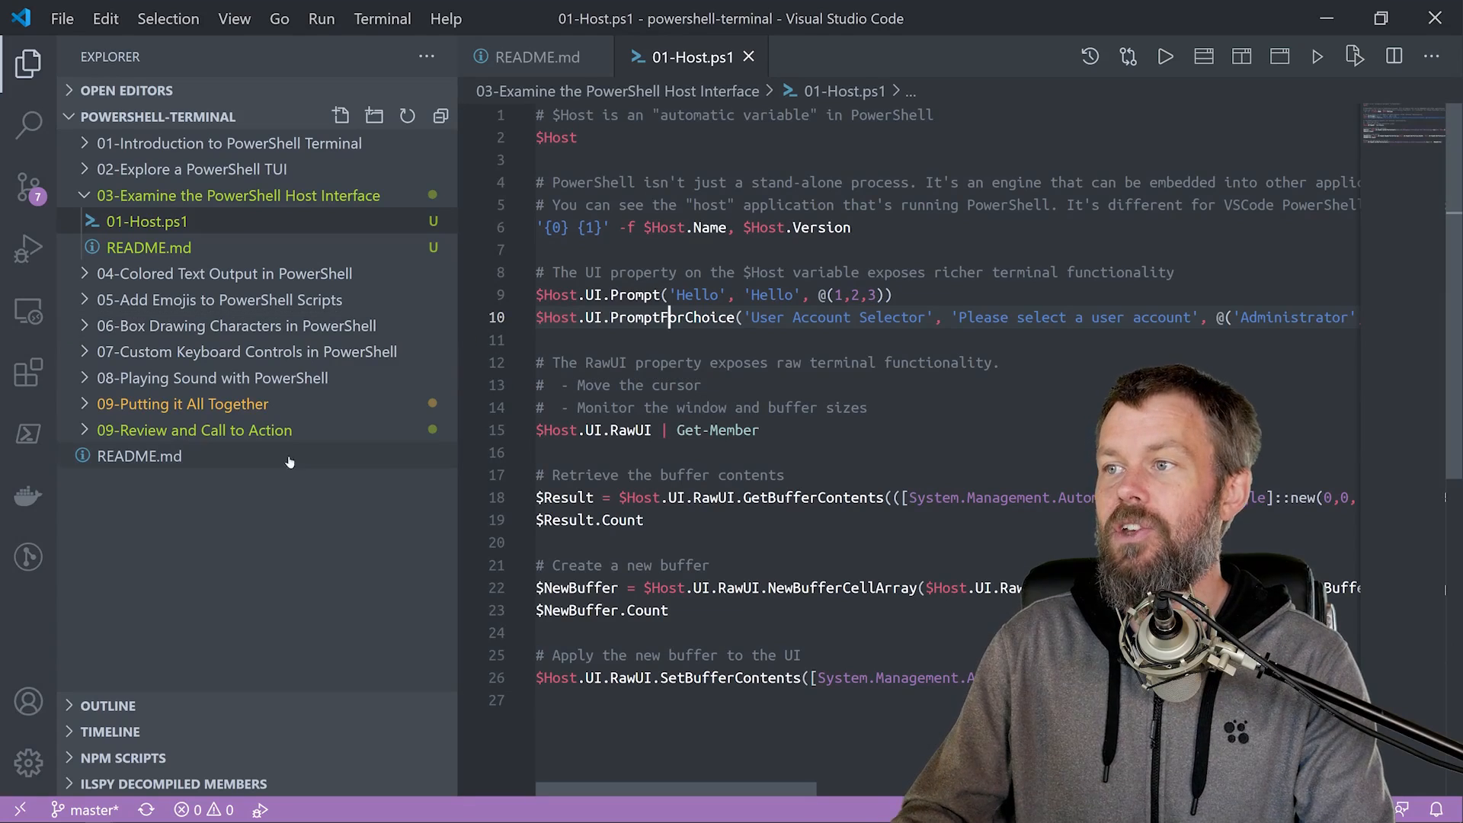
mouse_move(159, 206)
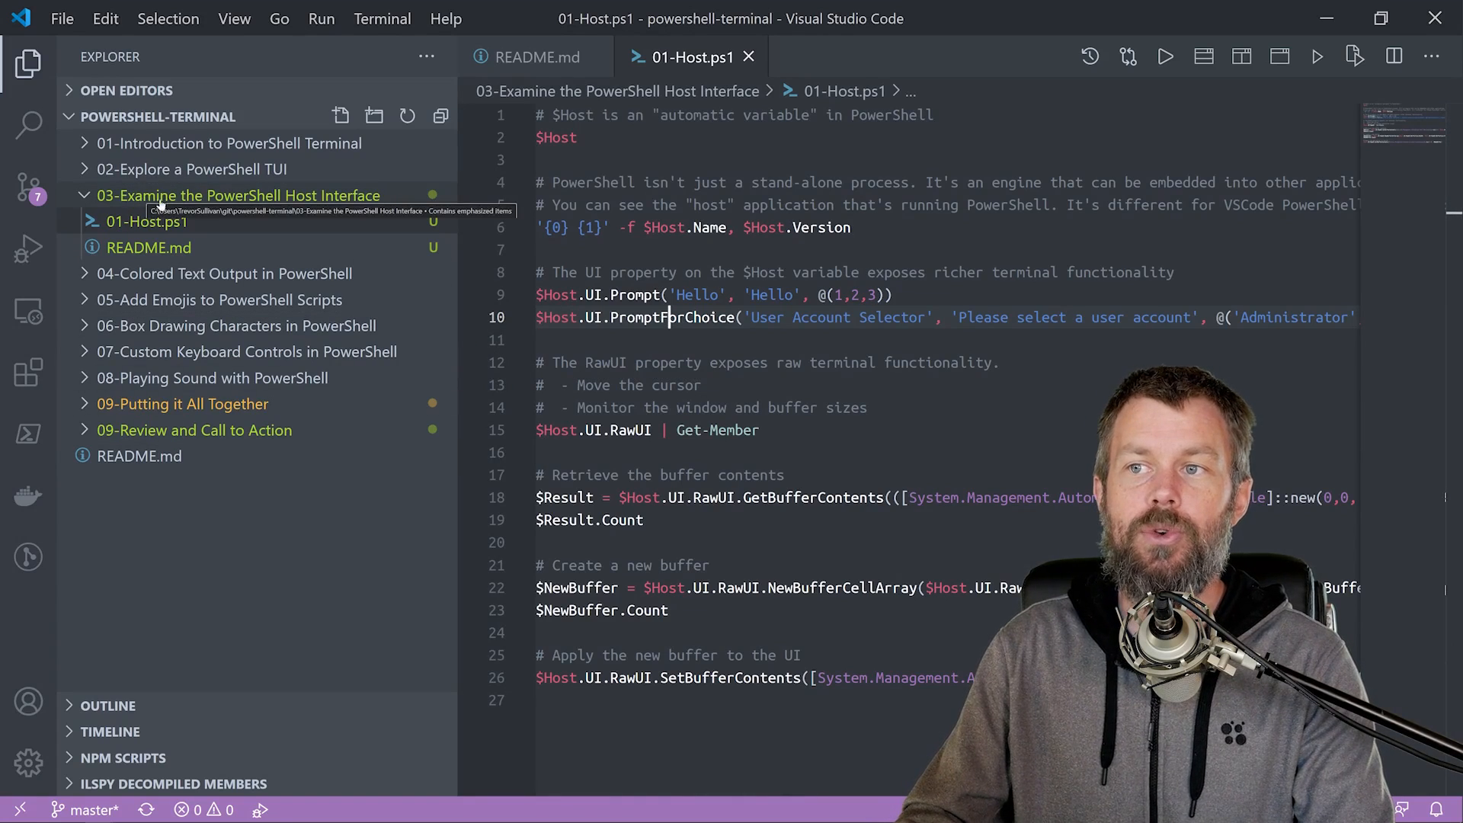
mouse_move(273, 259)
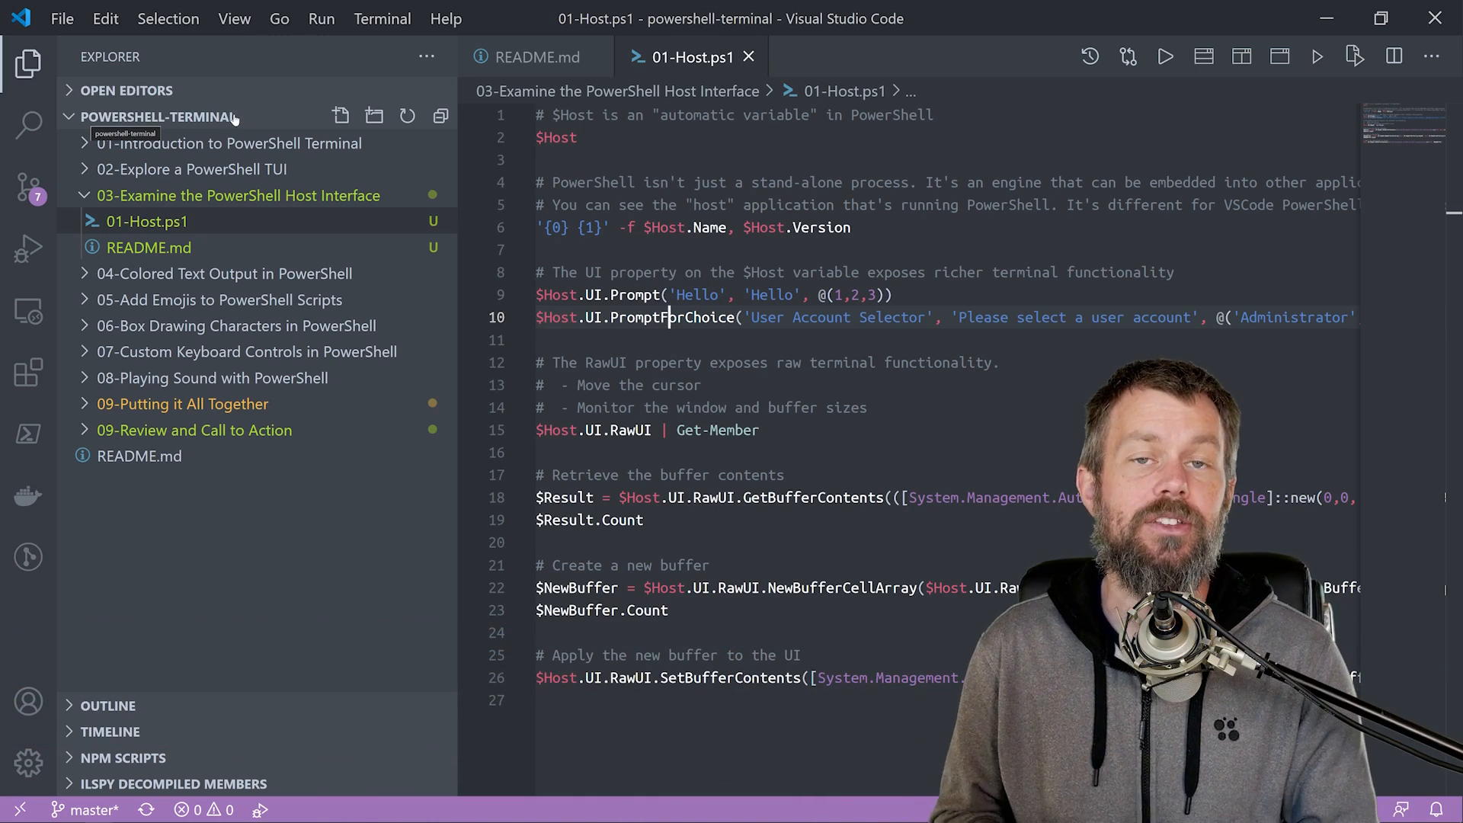
Step: Show the lesson 03 README learning objectives beside the PowerShell terminal
left_click(150, 247)
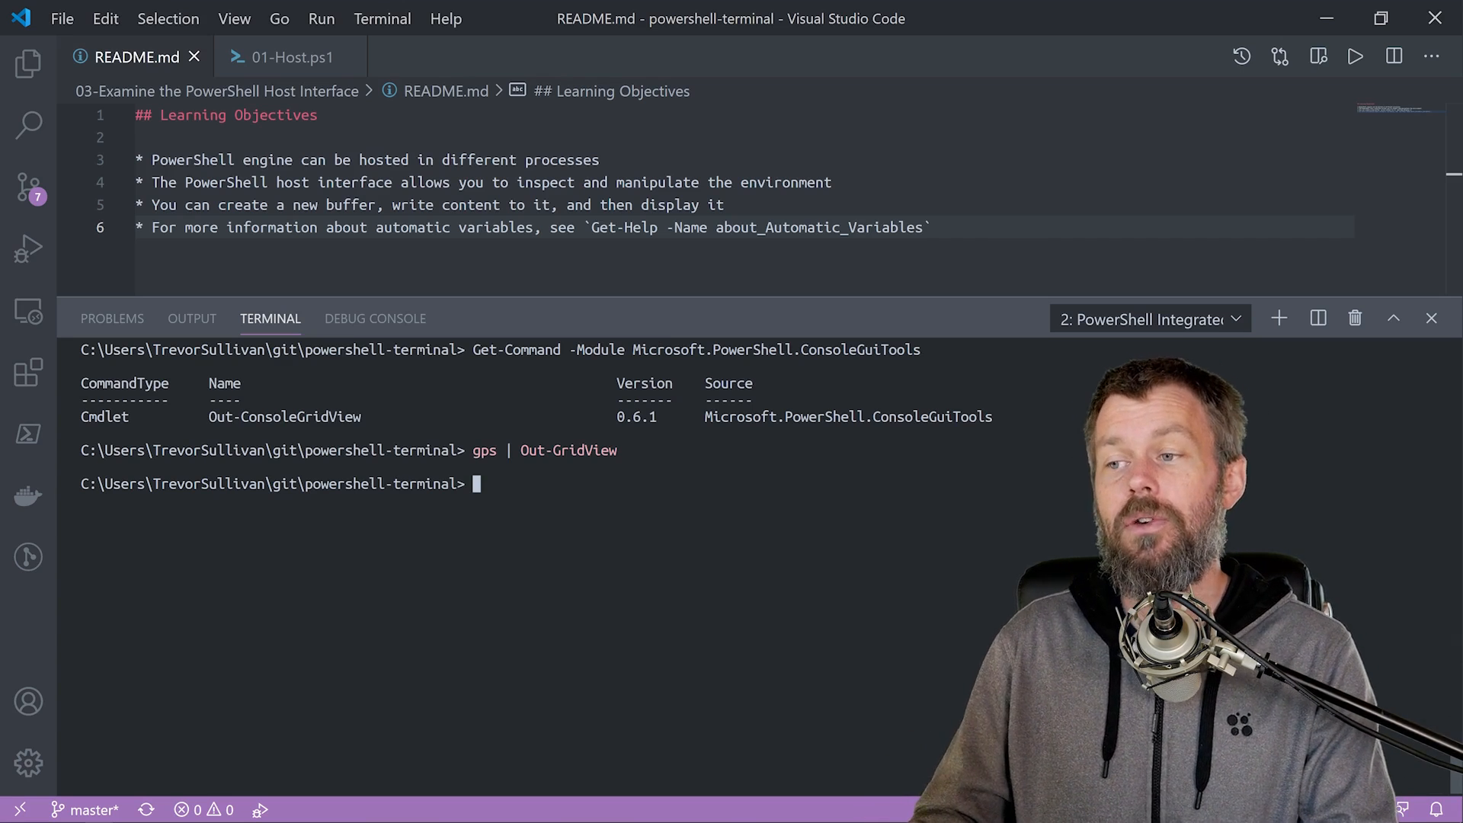
Step: Run $host in the maximized terminal to show Visual Studio Code Host 2020.9.0
left_click(1237, 318)
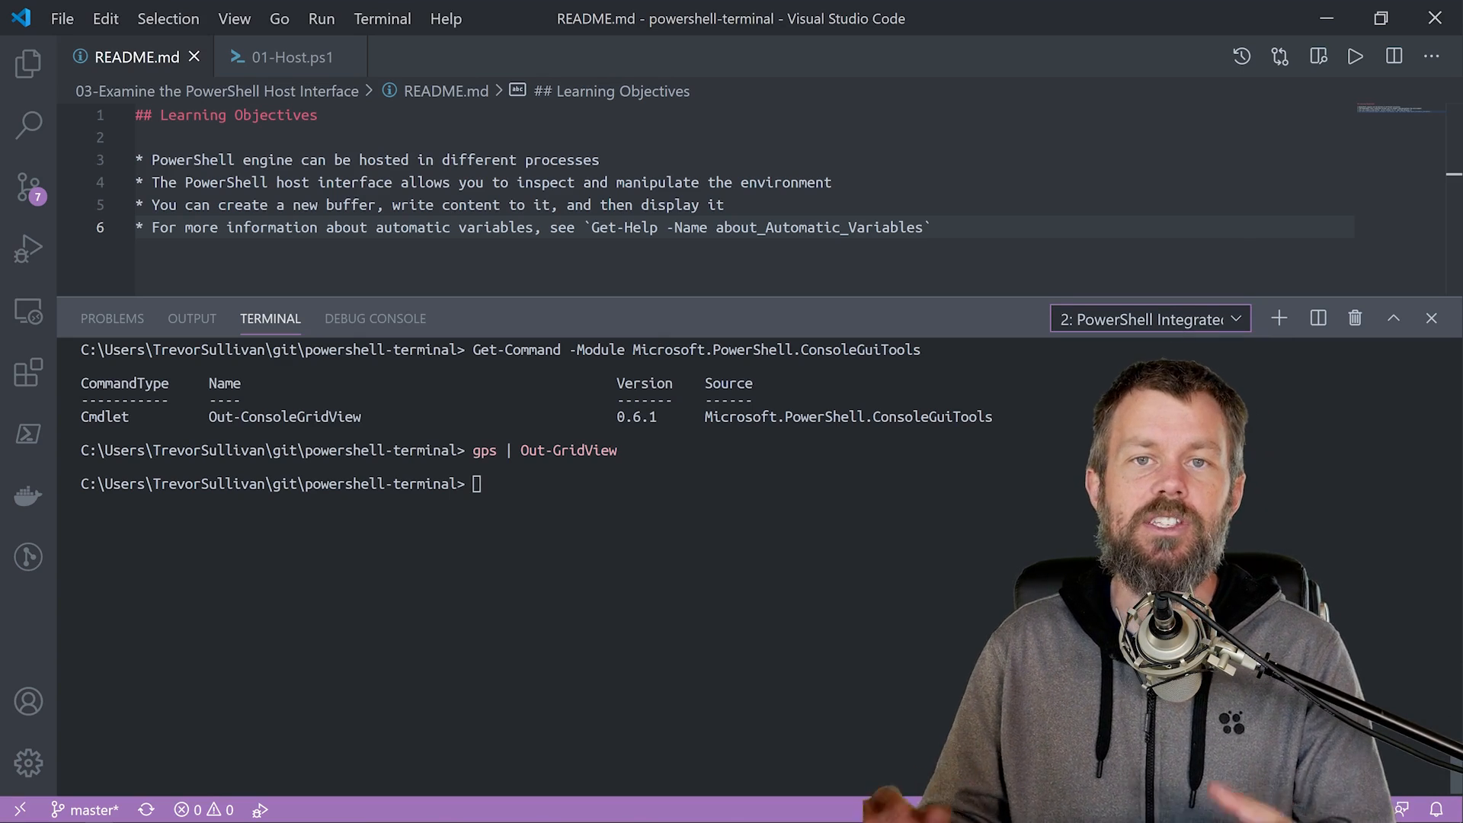
type("$host")
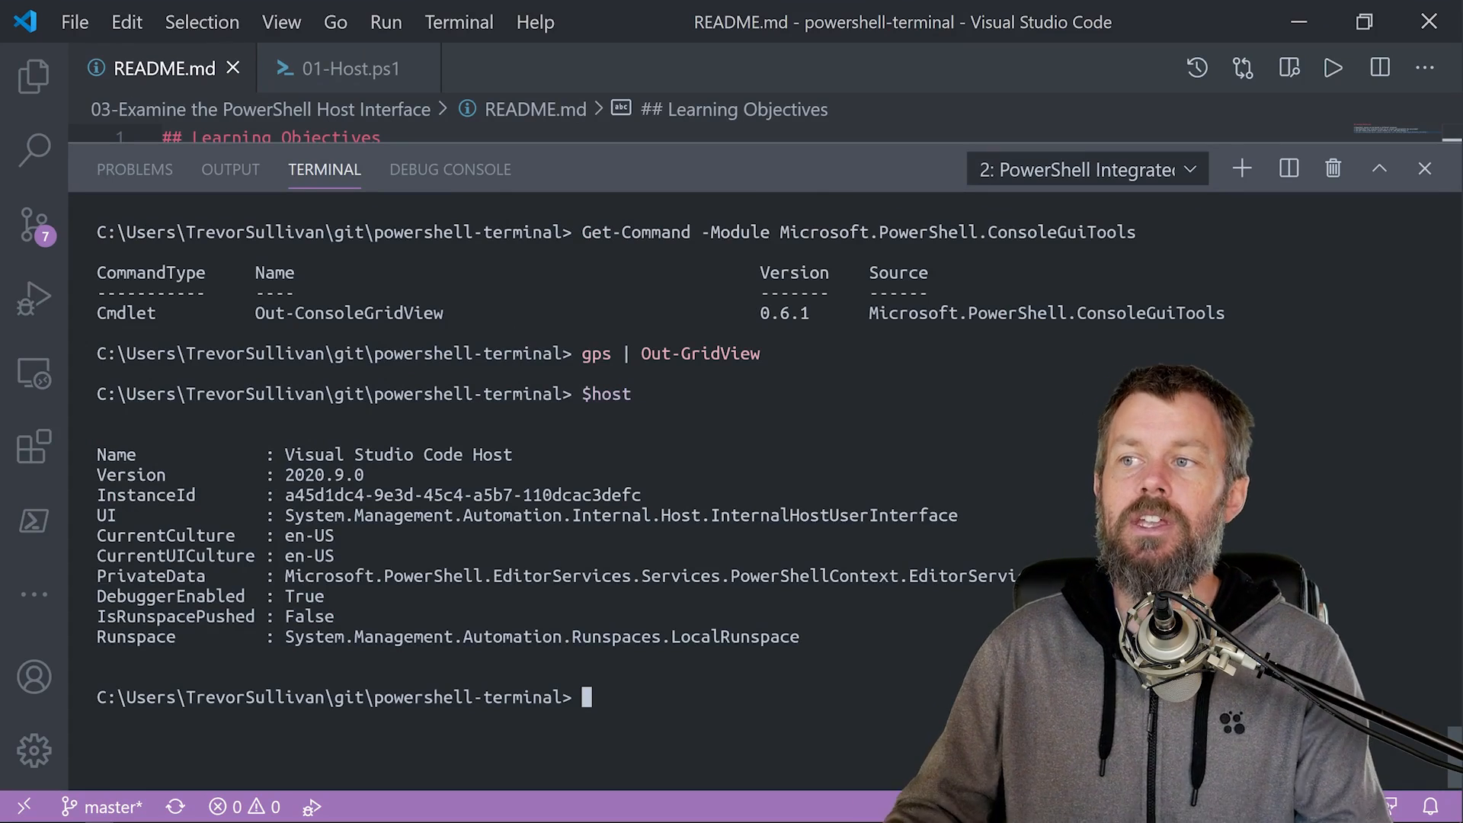
double_click(398, 455)
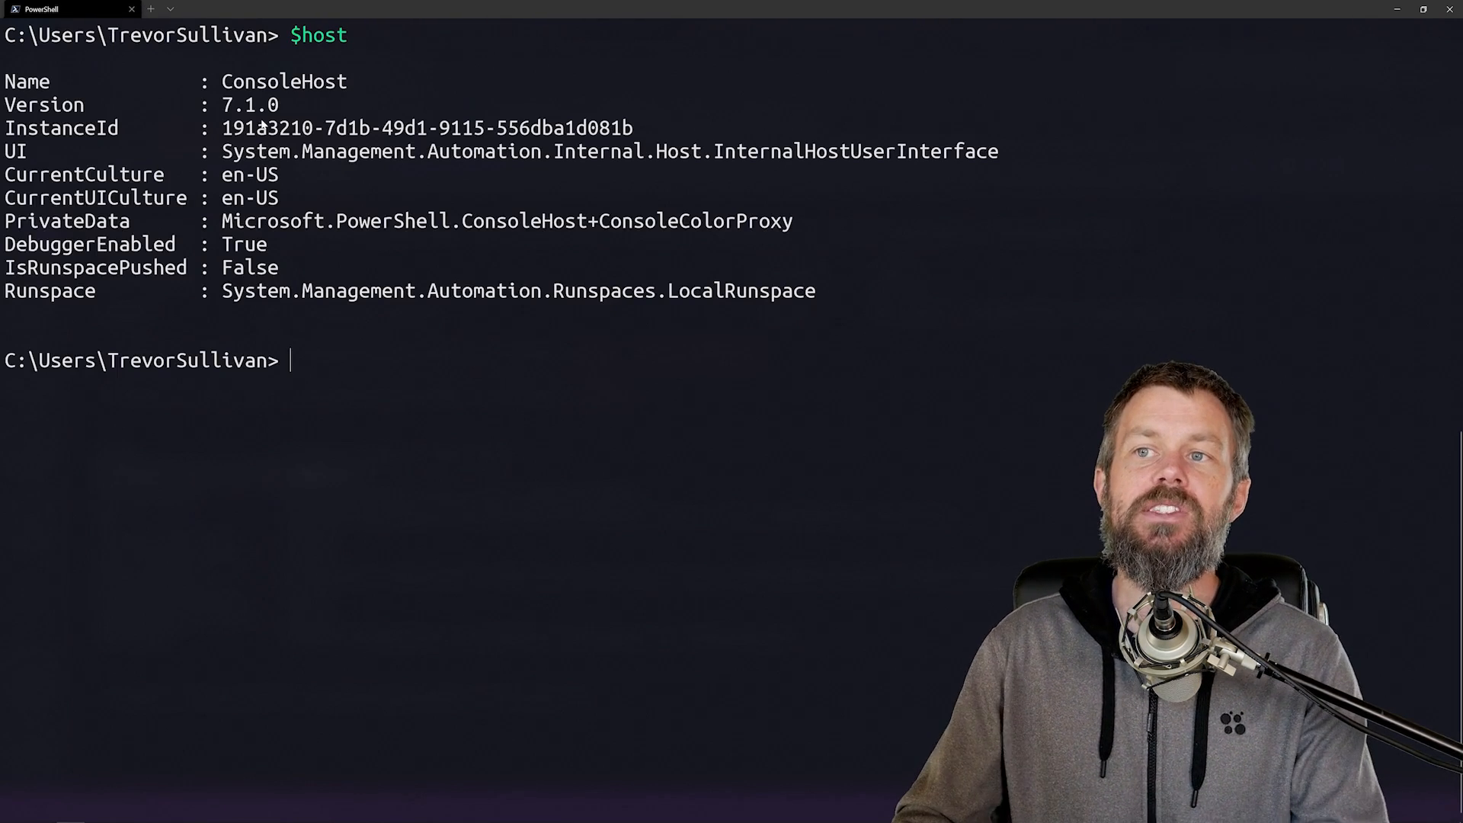
Step: Switch to Windows Terminal showing $host as ConsoleHost 7.1.0
double_click(283, 80)
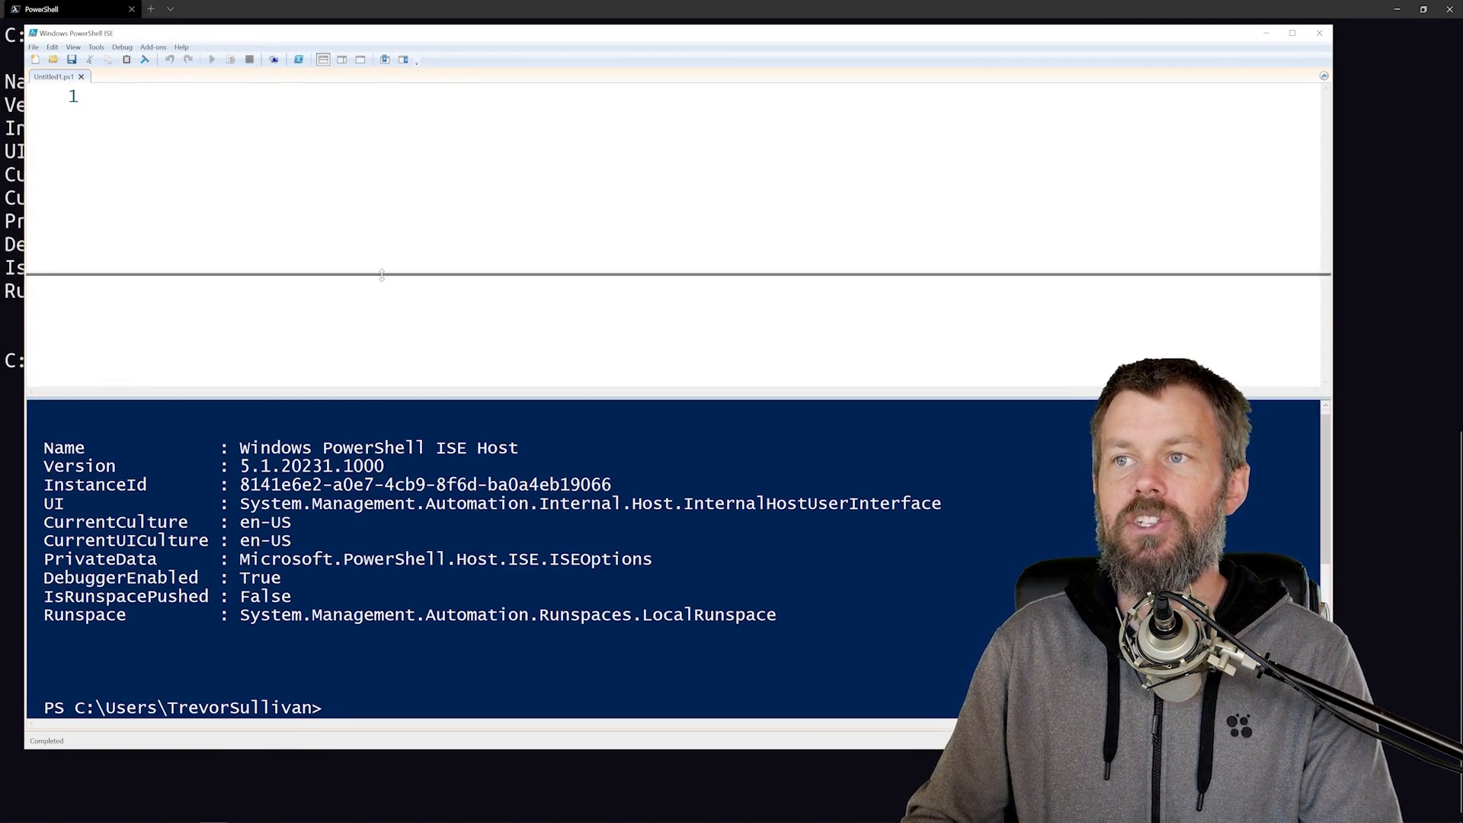
Step: Run $host in Windows PowerShell ISE showing ISE Host 5.1.20231.1000
left_click_drag(381, 273, 293, 280)
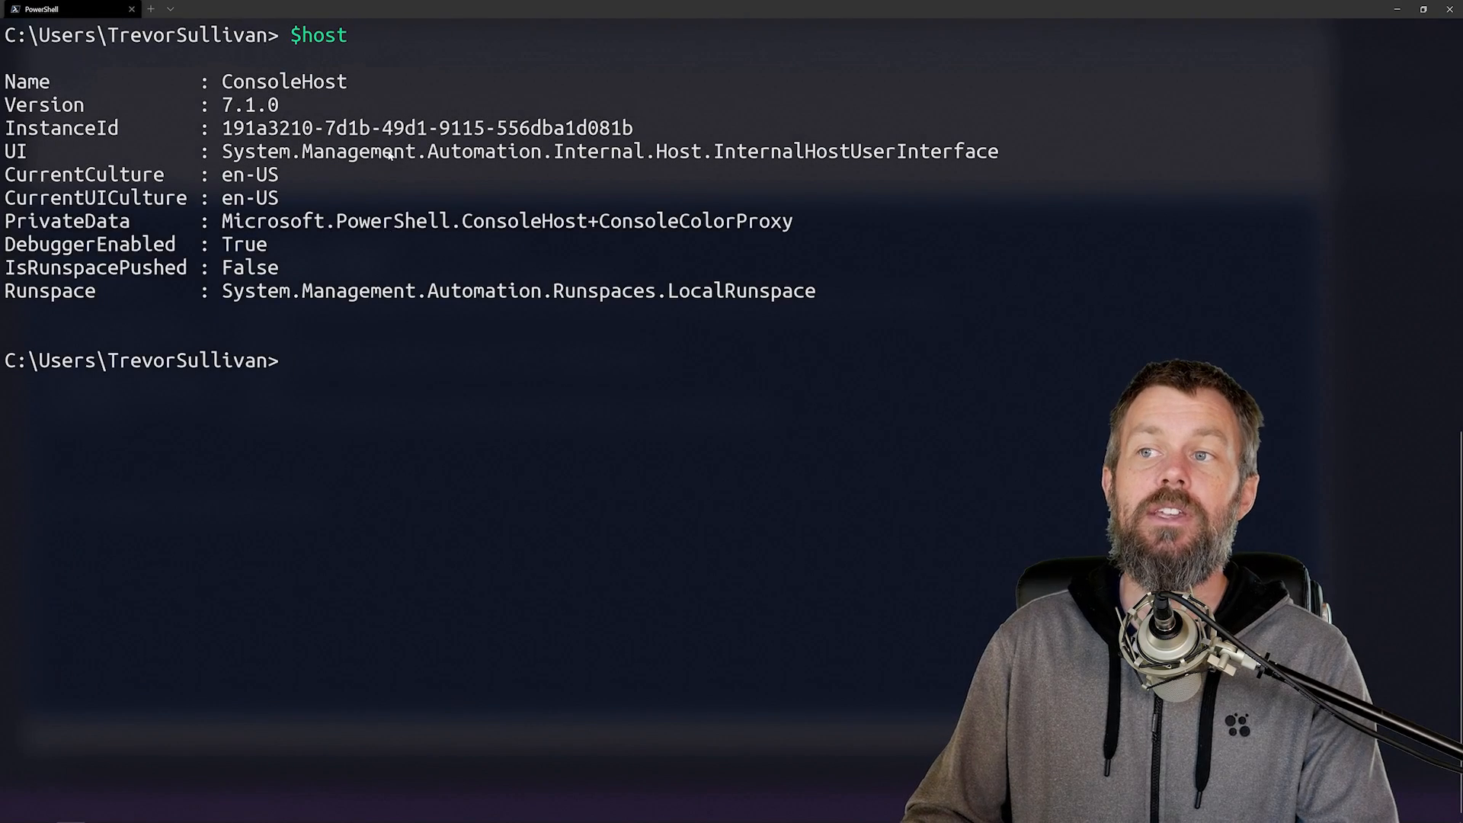
Step: Return to the Windows Terminal window with the ConsoleHost 7.1.0 $host output
double_click(252, 106)
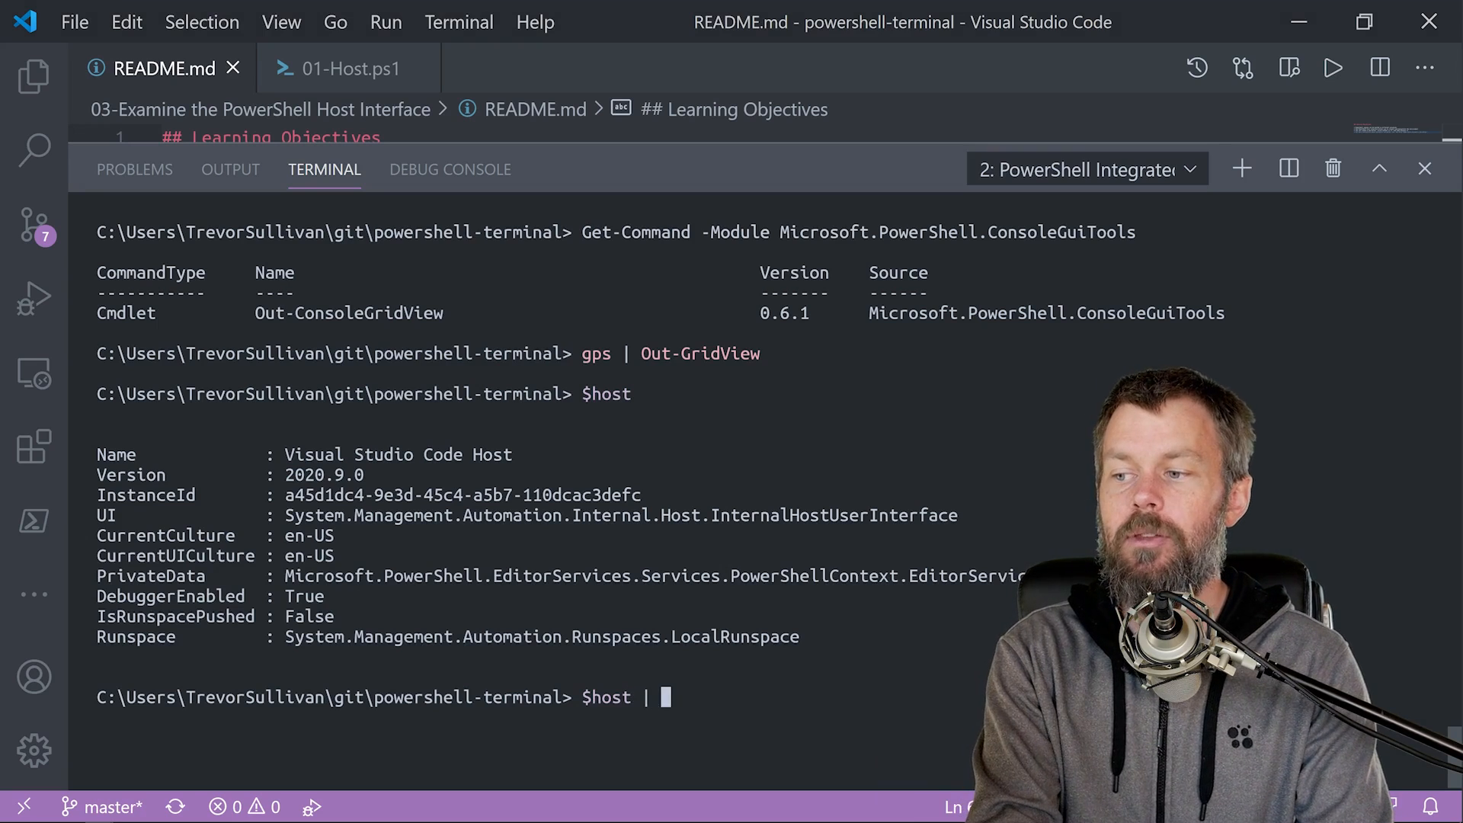
Step: Run $host | Get-Member to list the host's methods and properties, then start $host again
type("Get-Member")
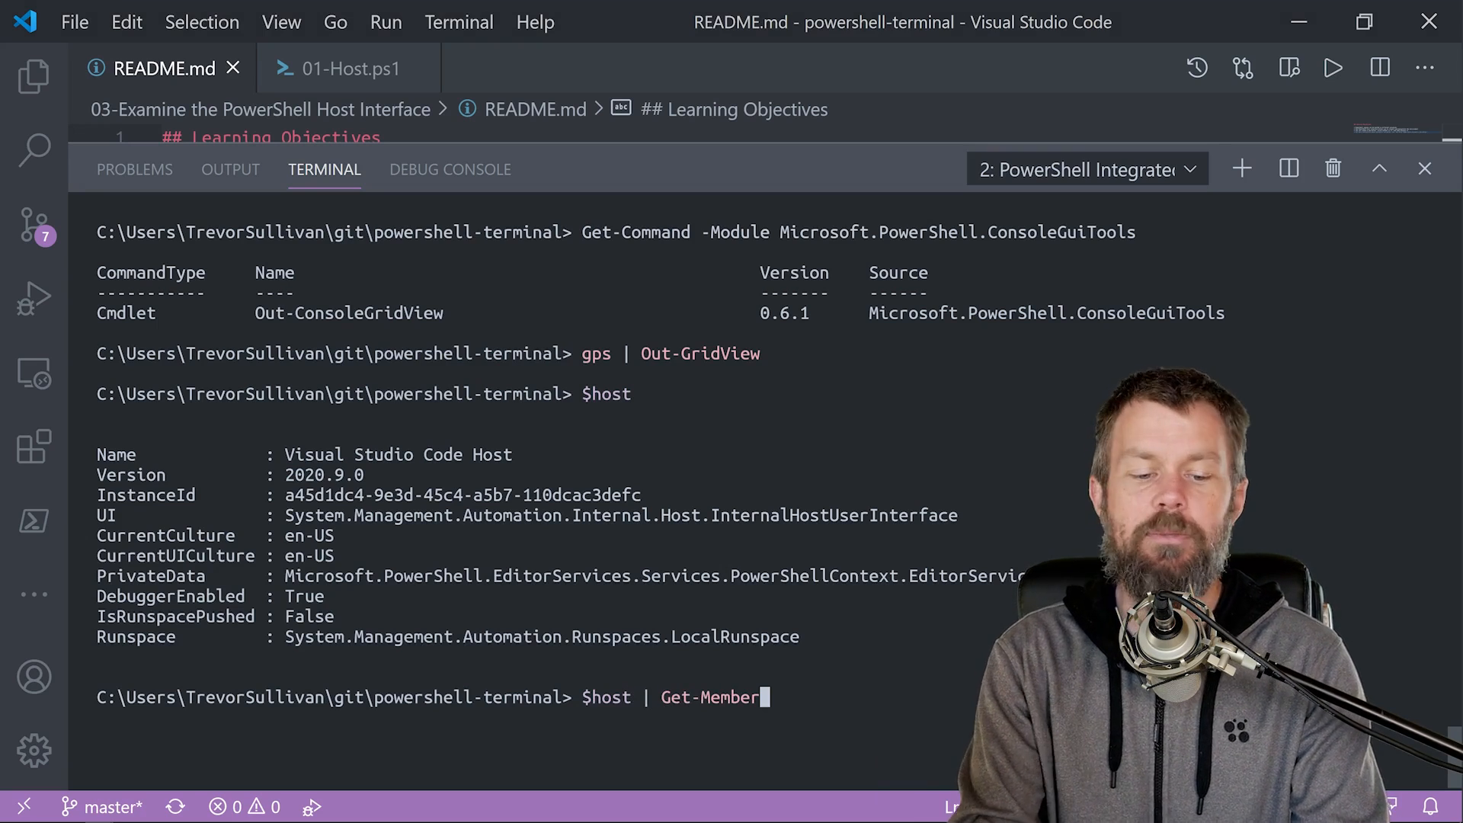
key("Return")
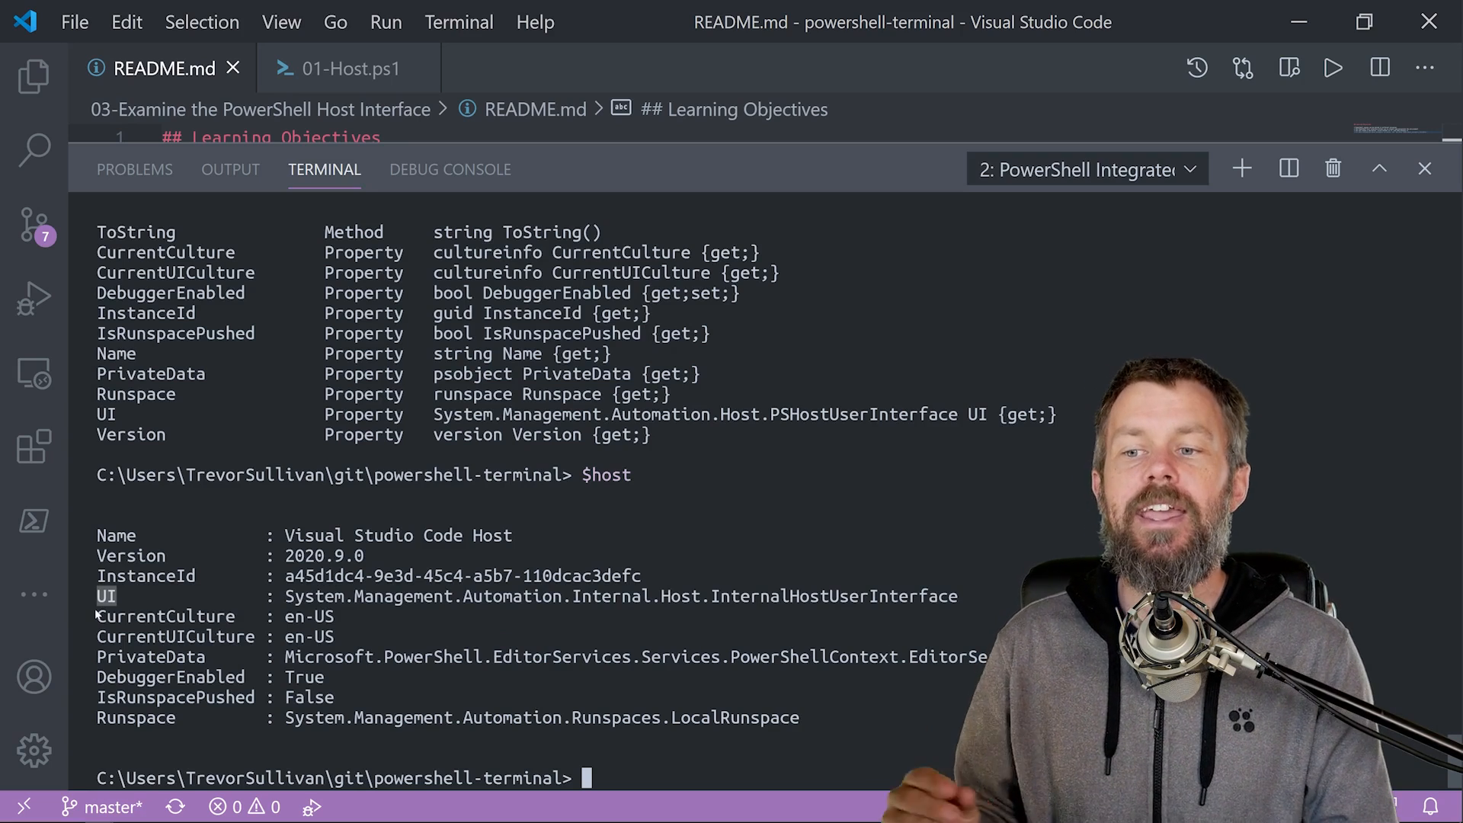
type("$host.ui")
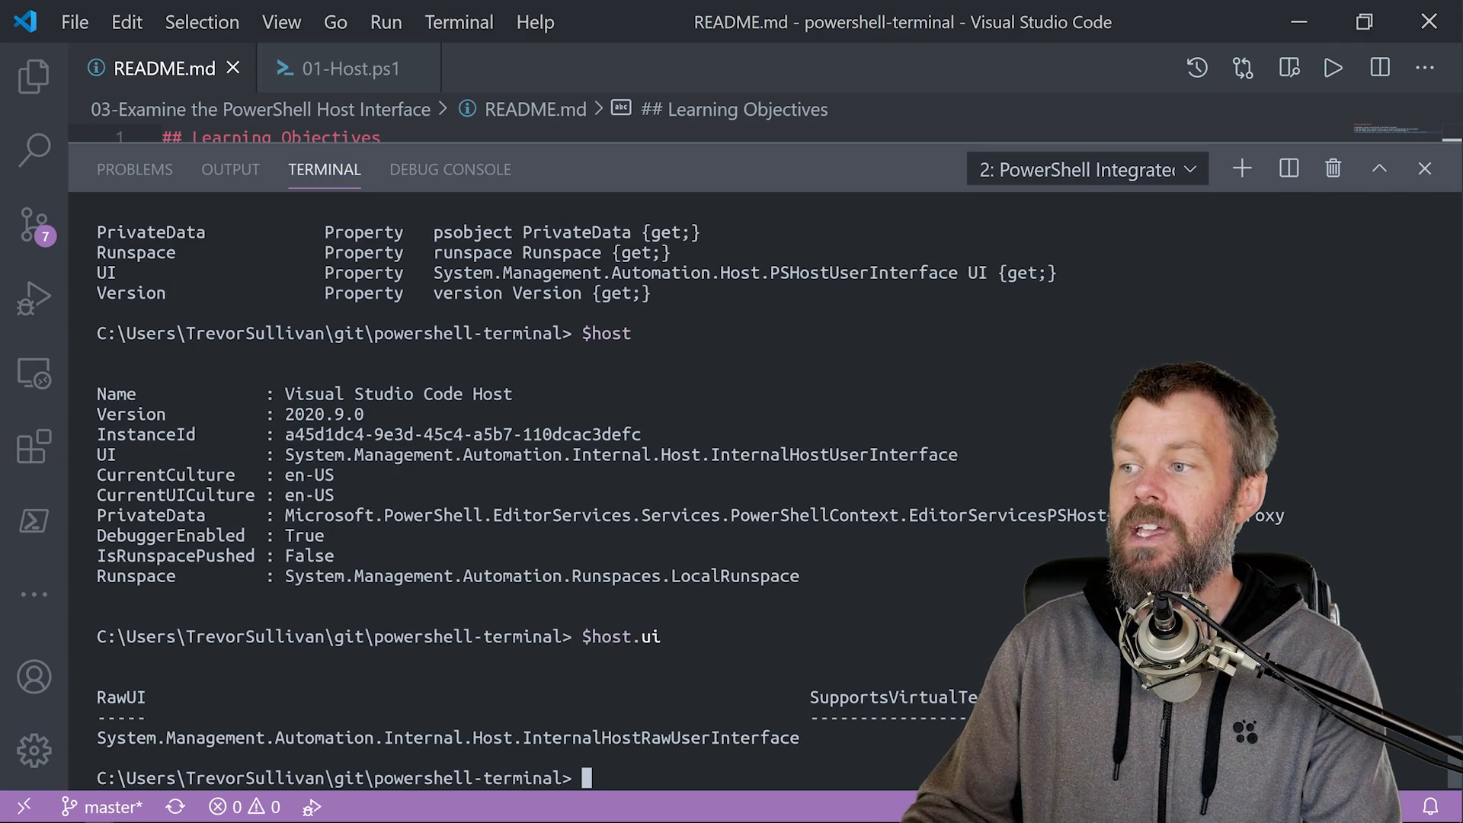
Step: Run $host.ui to show the host UI object with its RawUI property
double_click(834, 454)
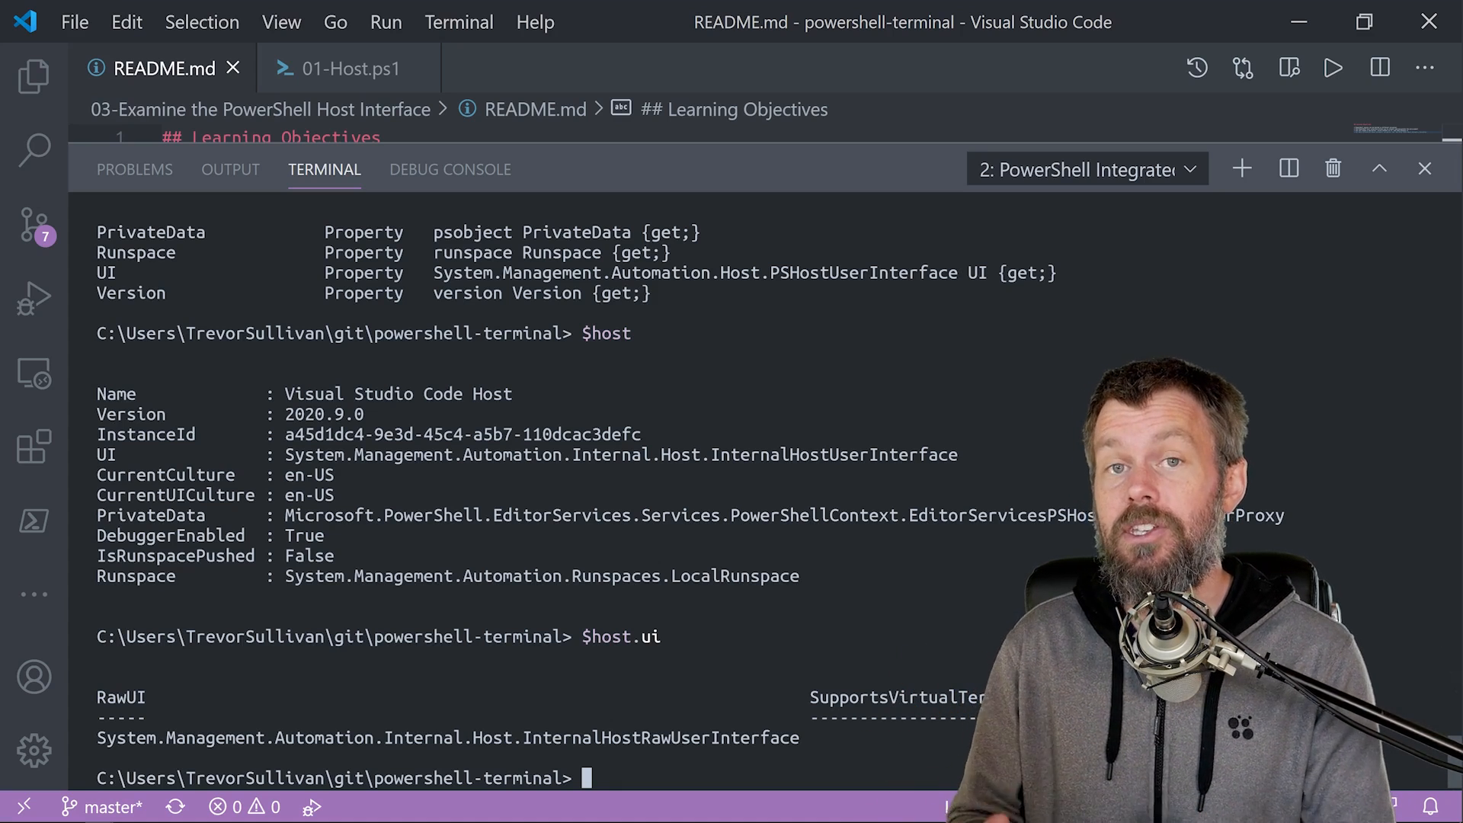
type("$host.ui")
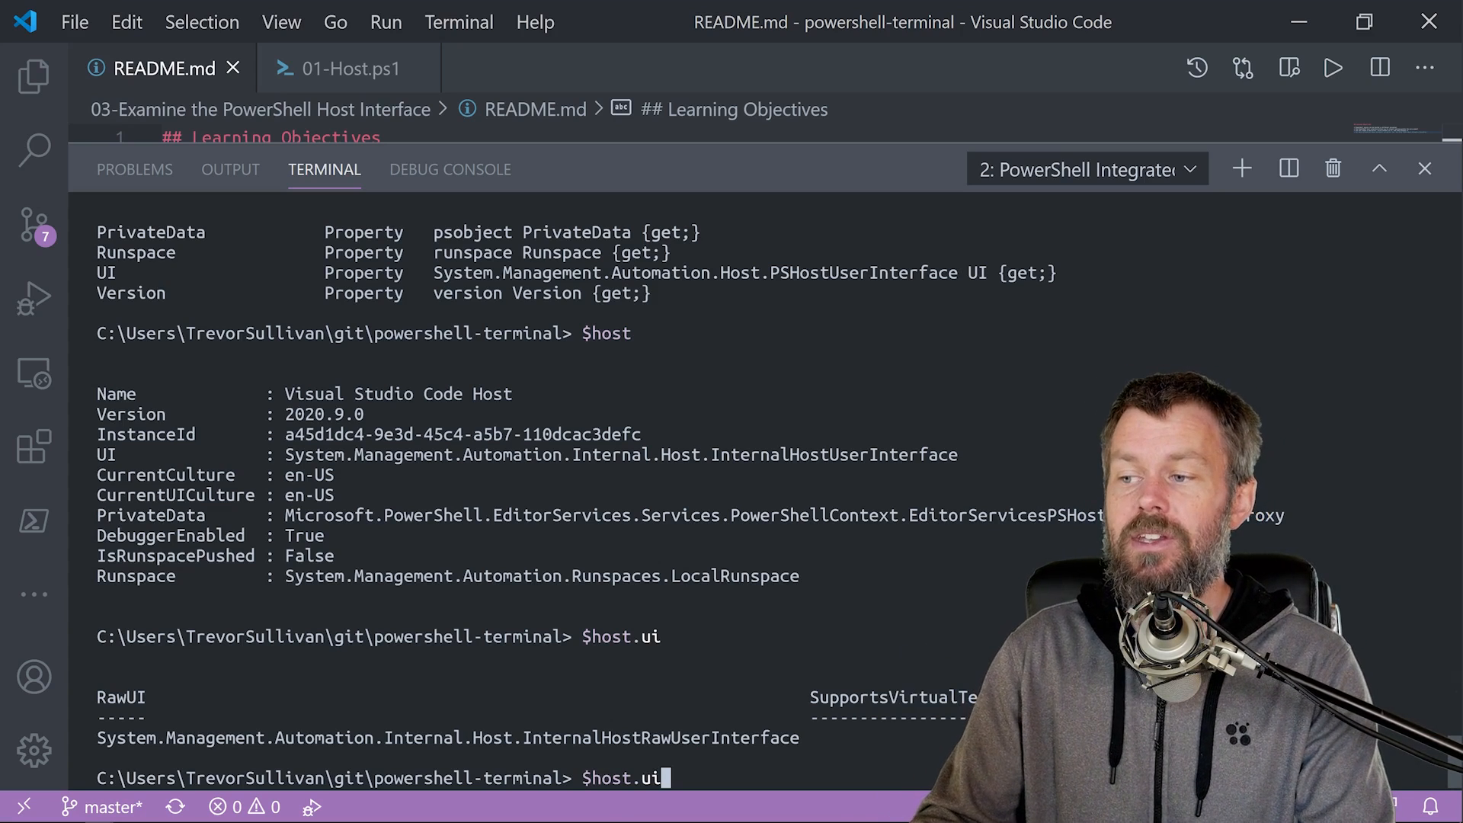
key("Return")
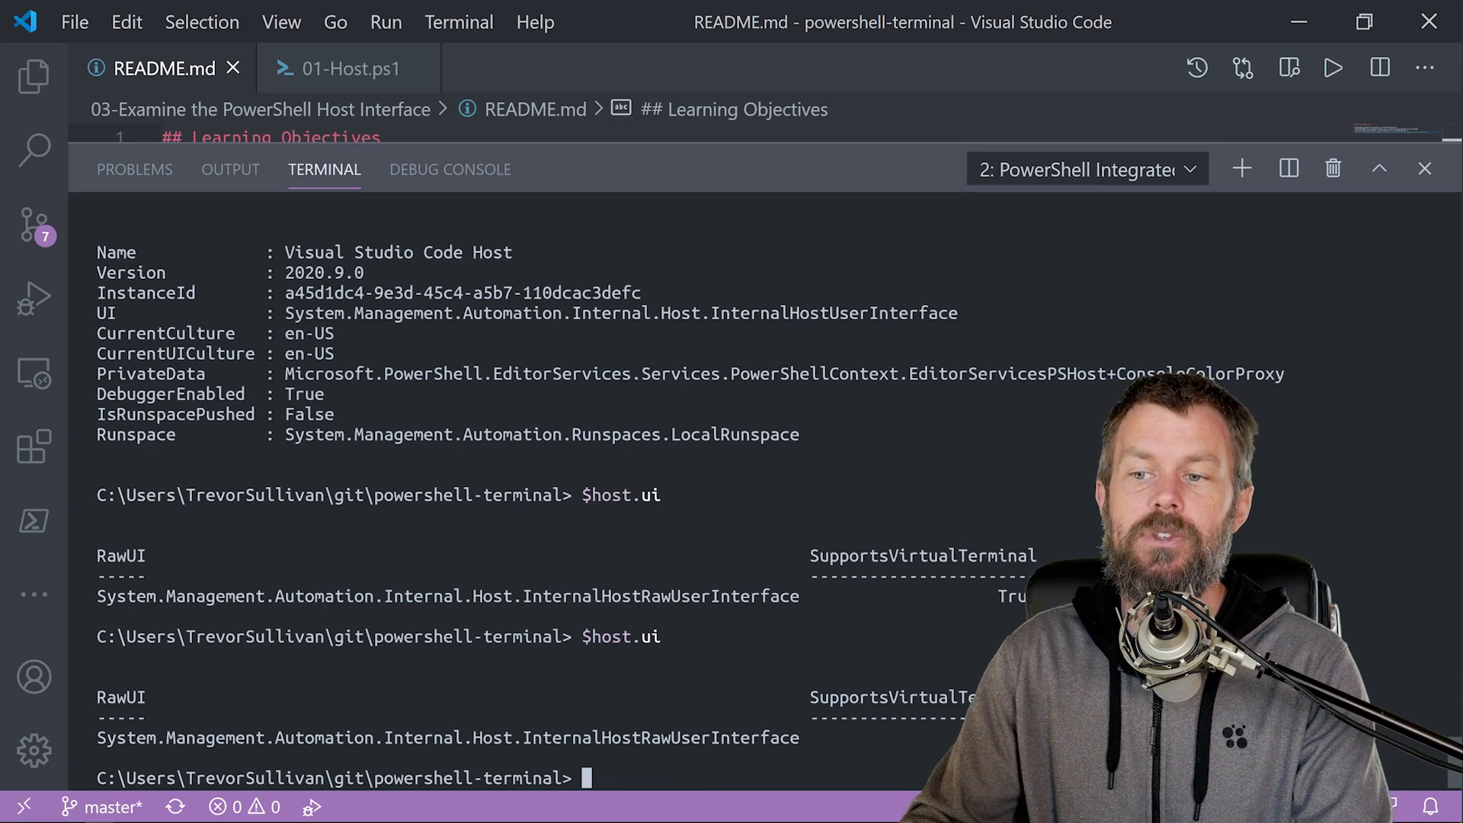
double_click(120, 554)
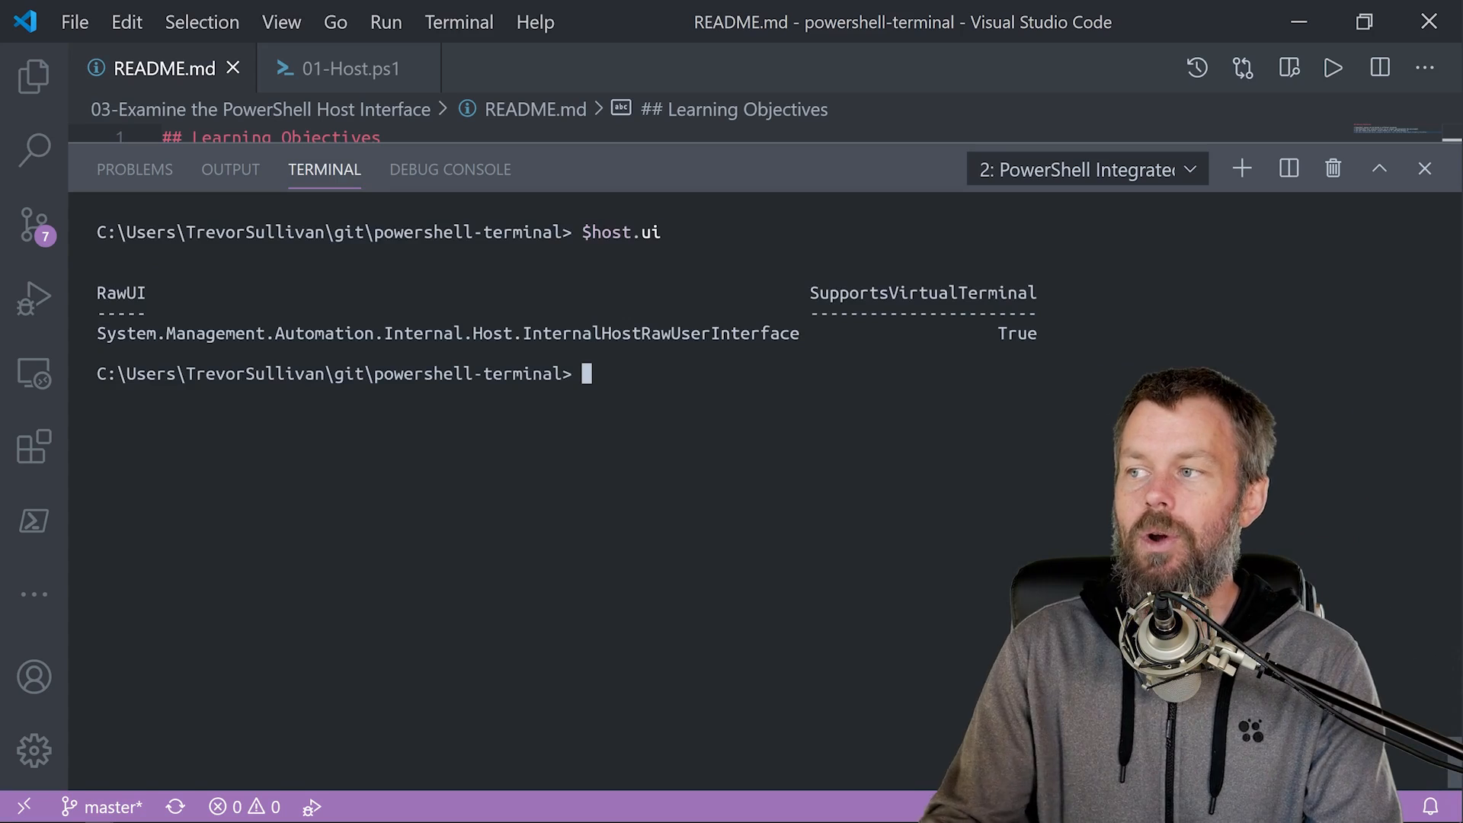
double_click(119, 293)
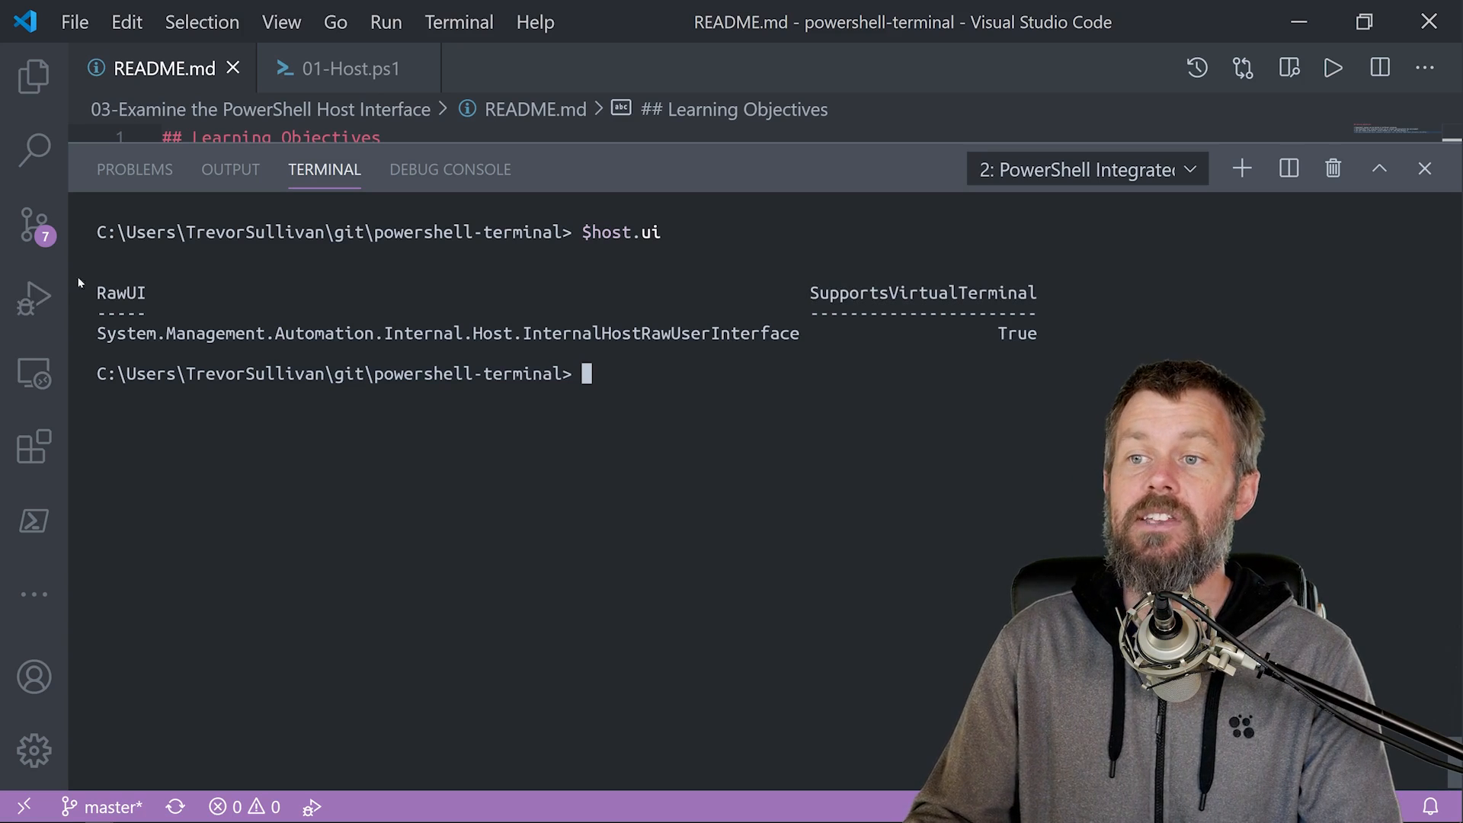
Step: Run $host.ui.RawUI, shrink the panel and rerun it to show buffer and window size 134,23
double_click(121, 292)
type("$host.ui.RawUI")
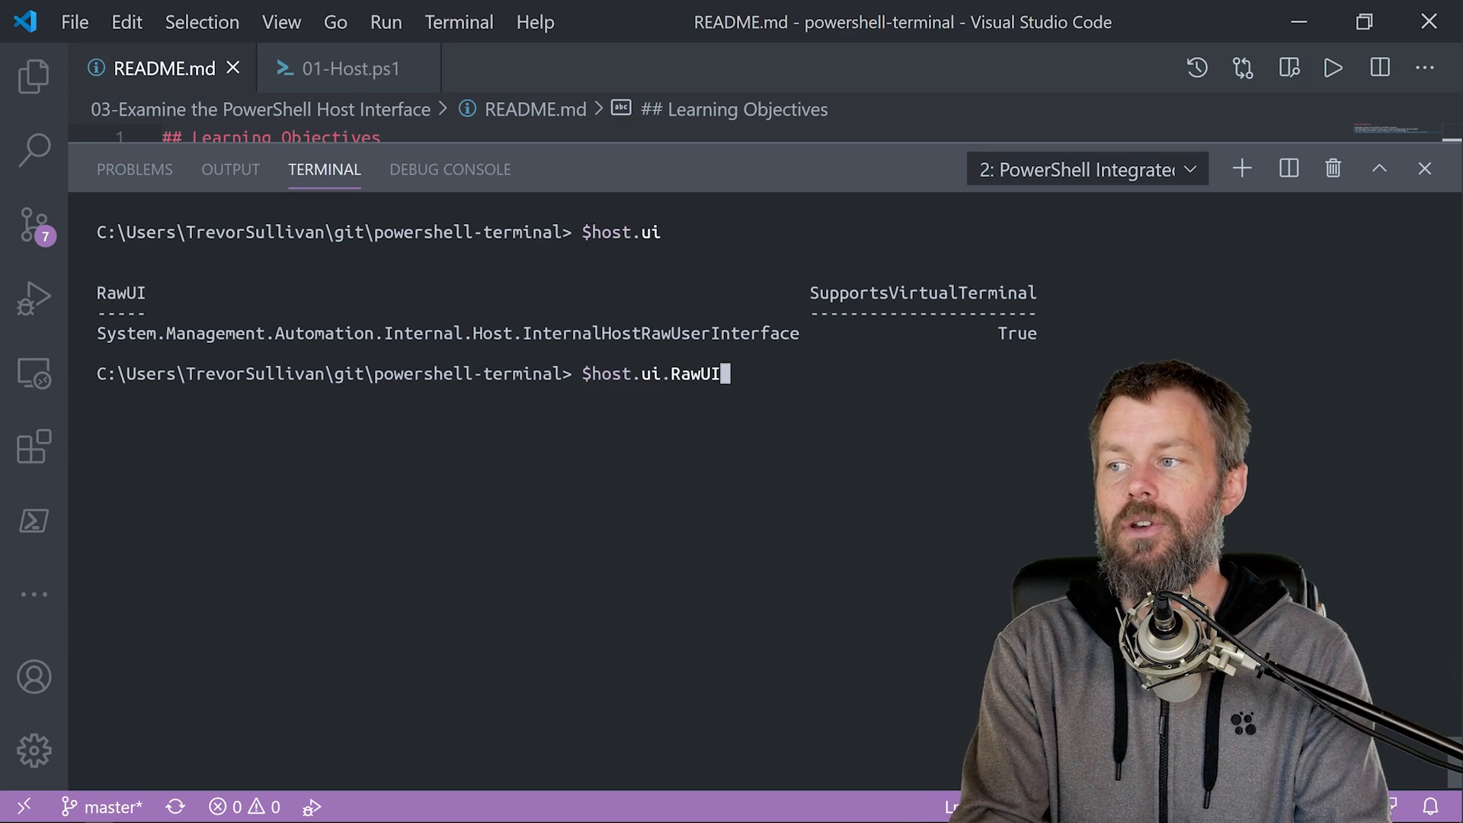
key("Return")
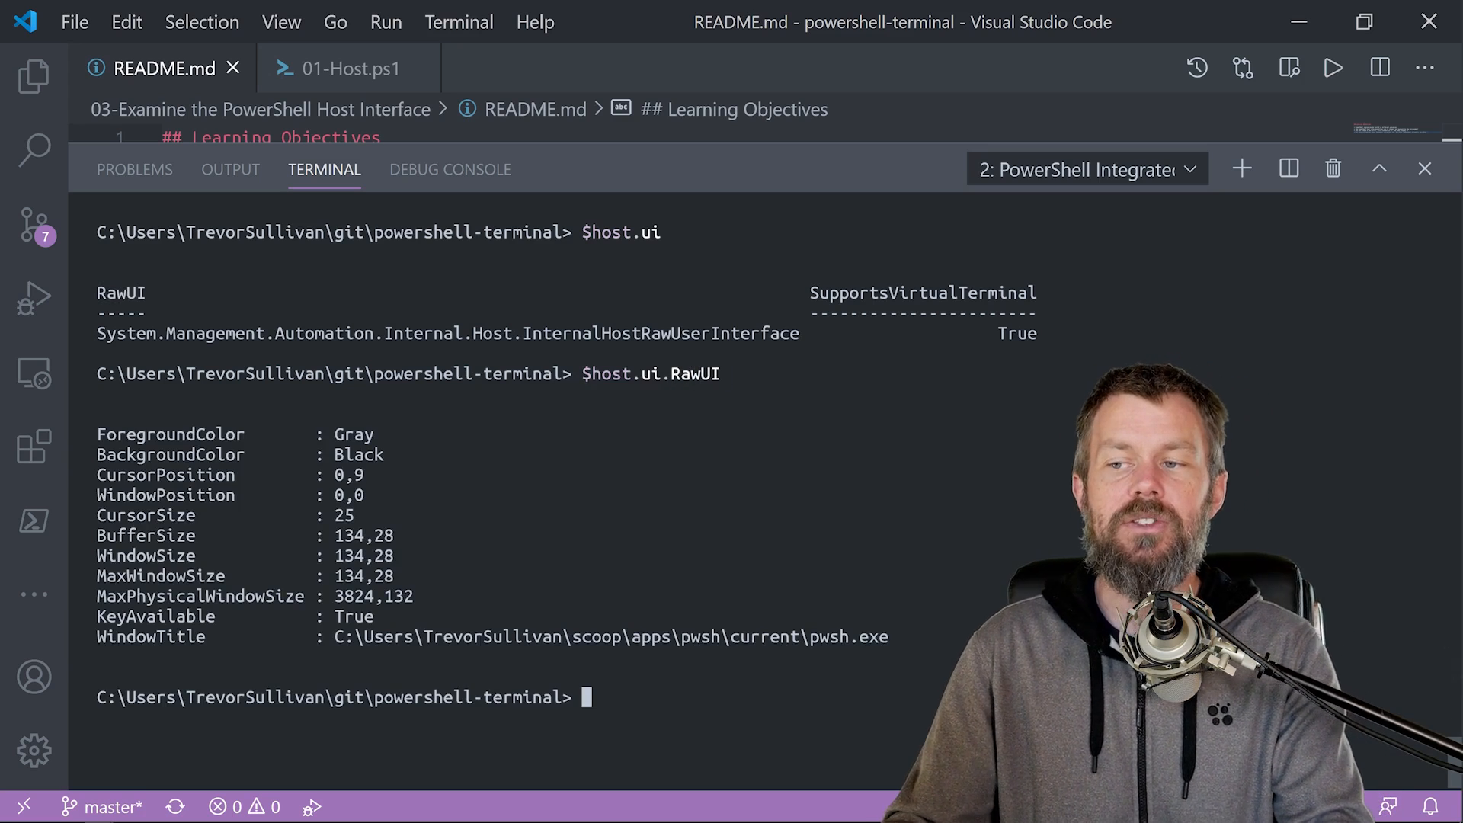
mouse_move(327, 374)
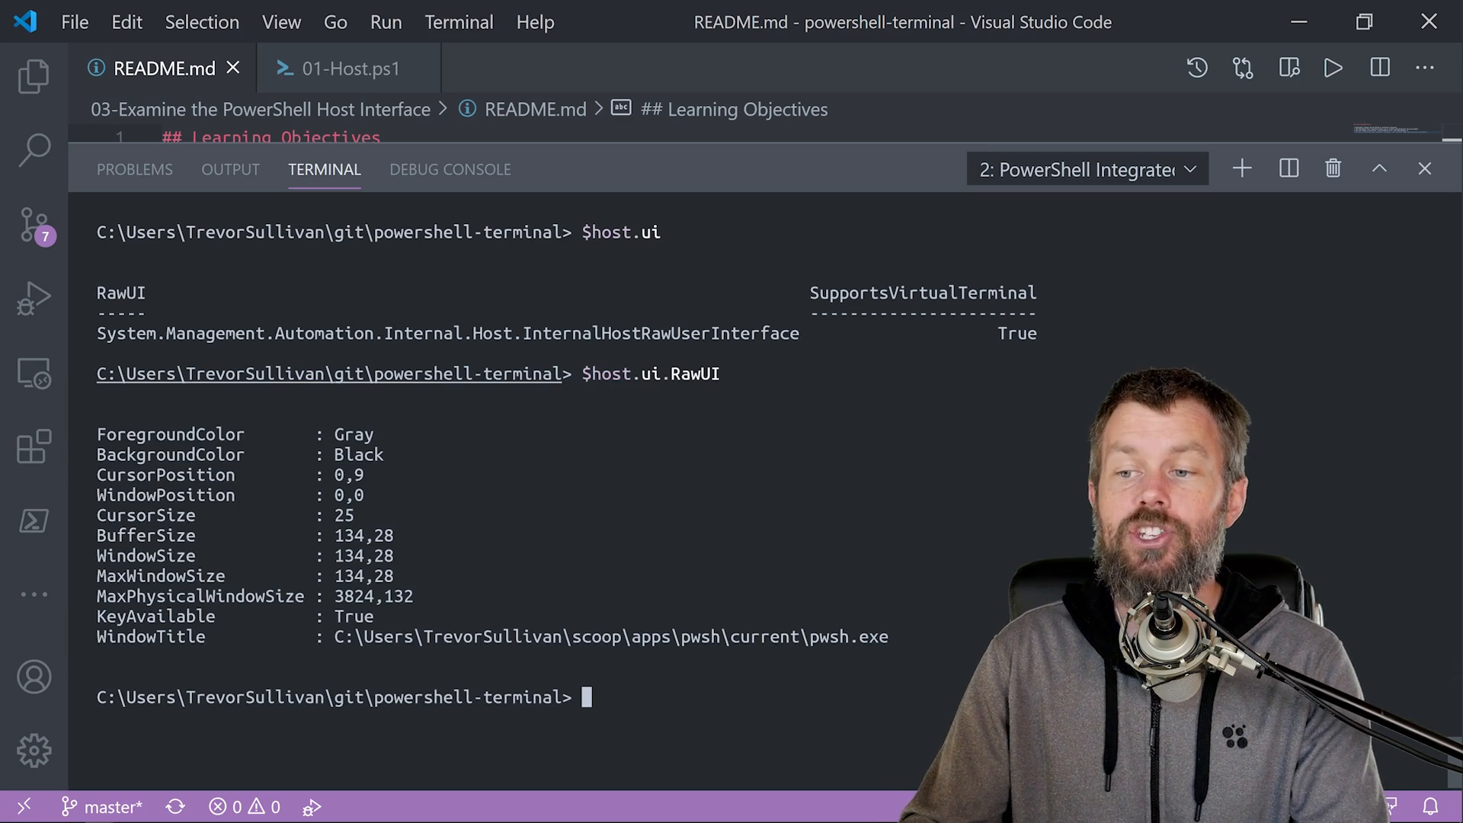
double_click(170, 434)
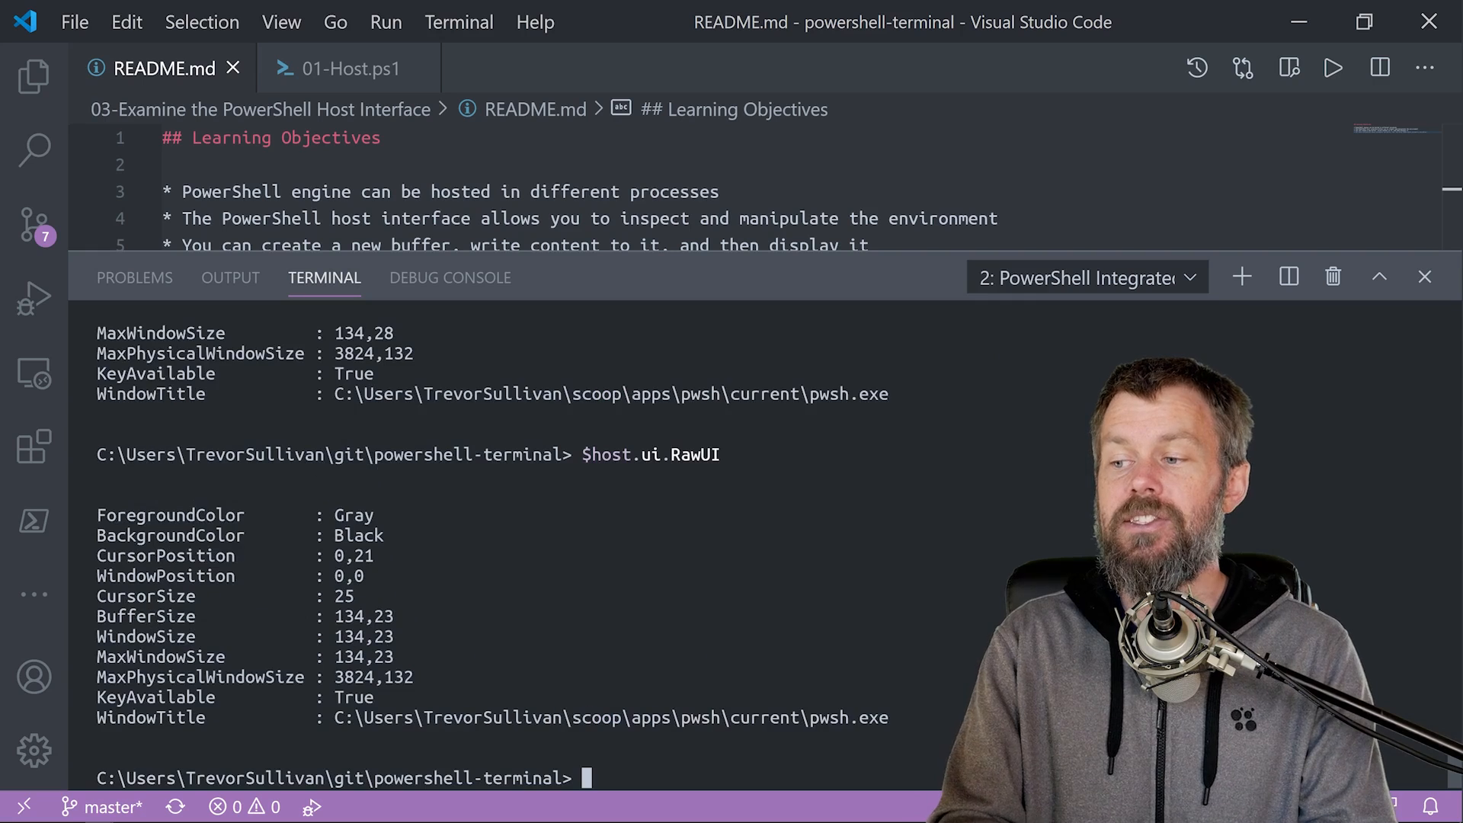
type("$host.ui.RawUI")
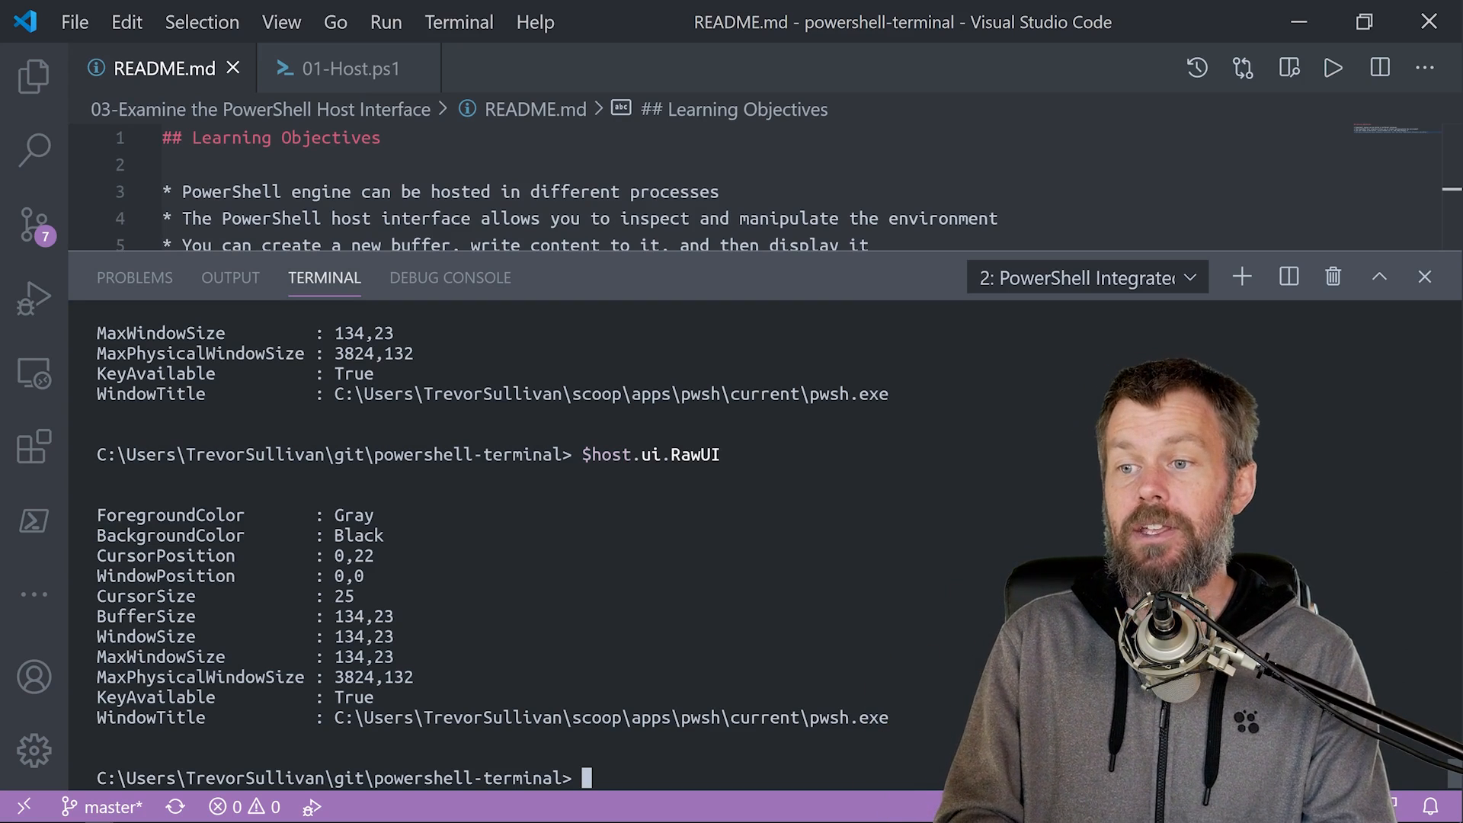
type("$host.ui.RawUI |")
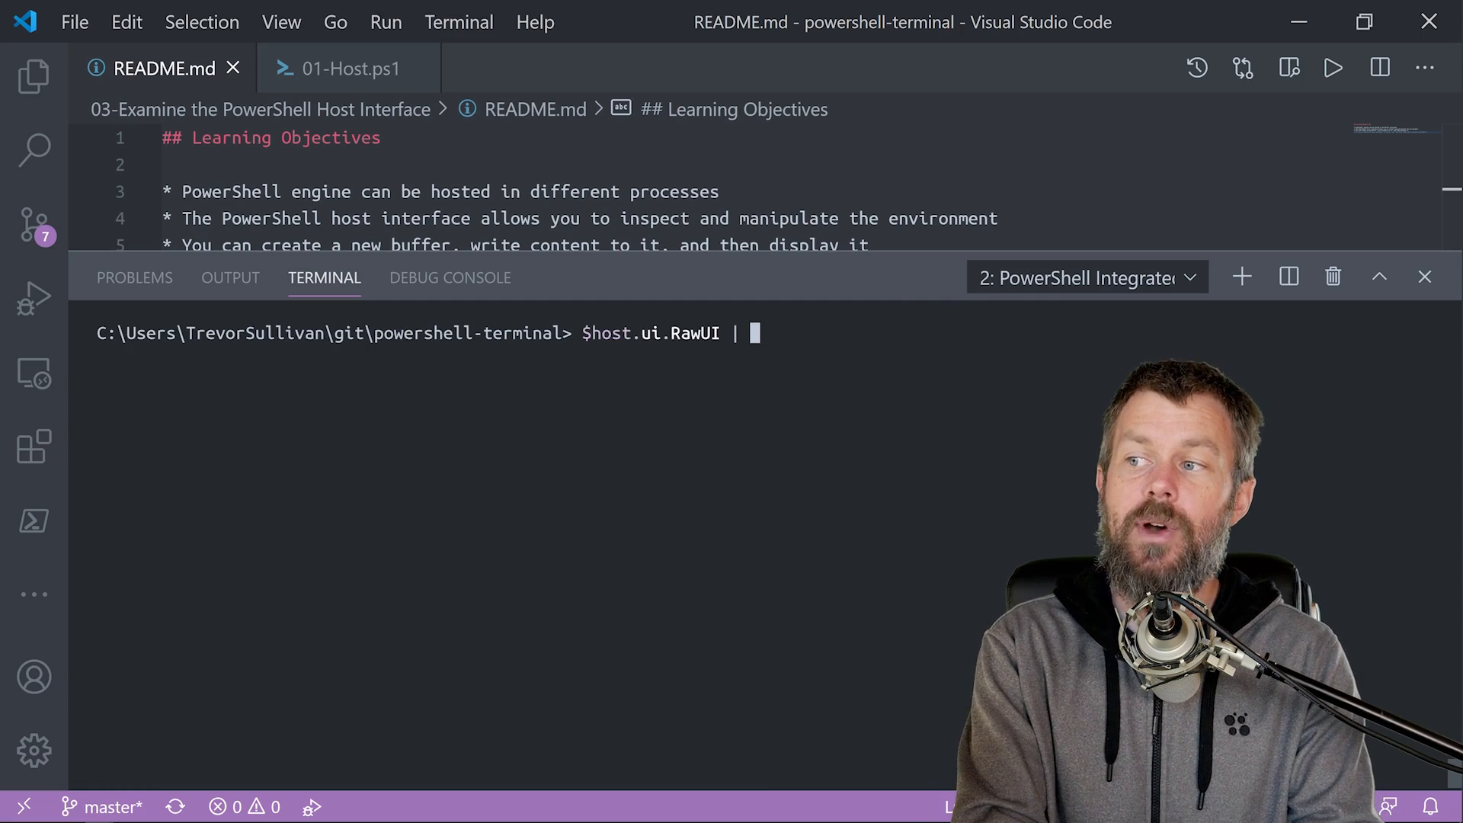
Step: Run $host.ui.RawUI | Get-Member and scroll through NewBufferCellArray, SetBufferContents and other members
key("Return")
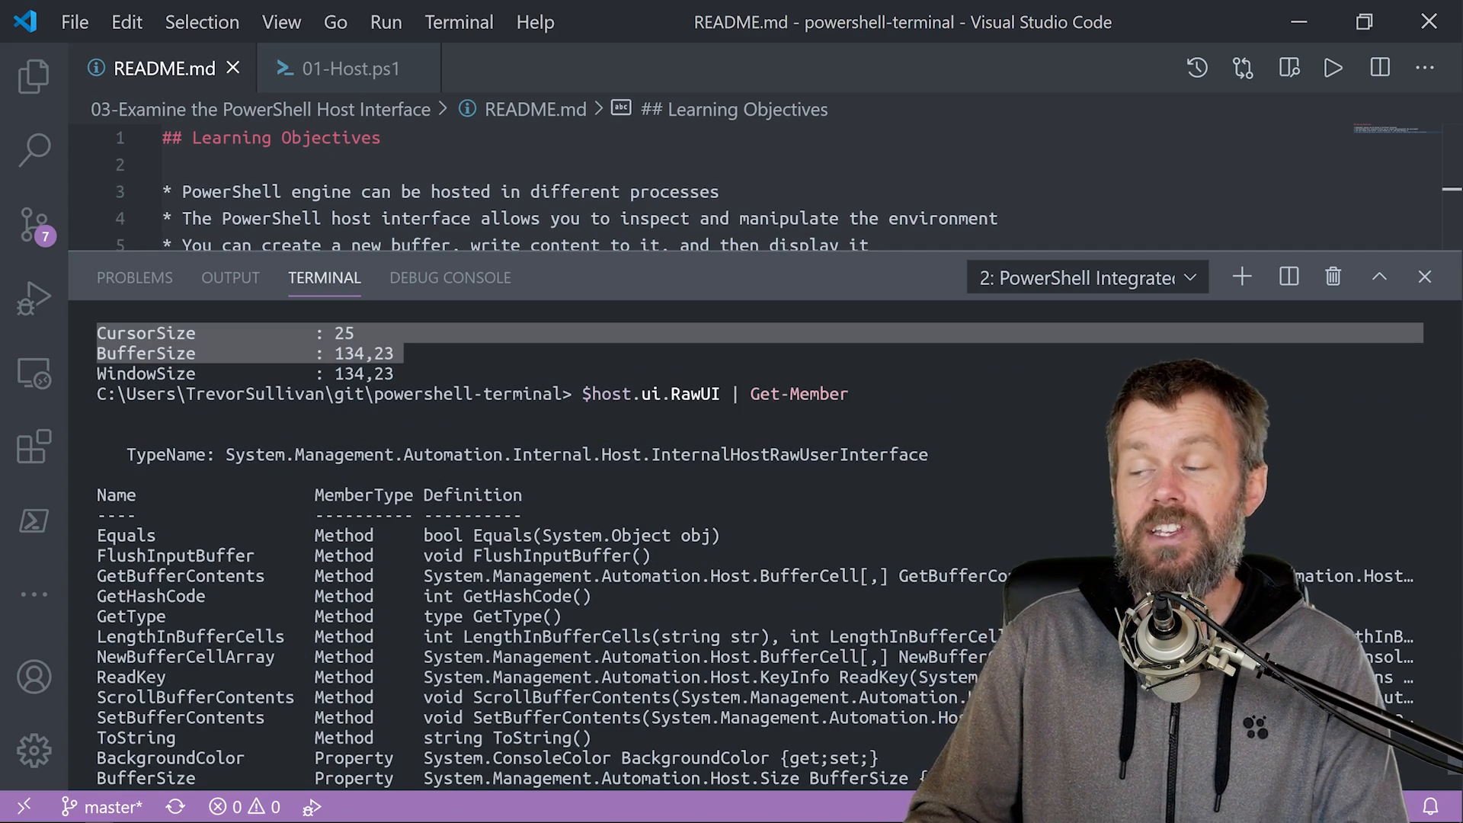
scroll("down", 3)
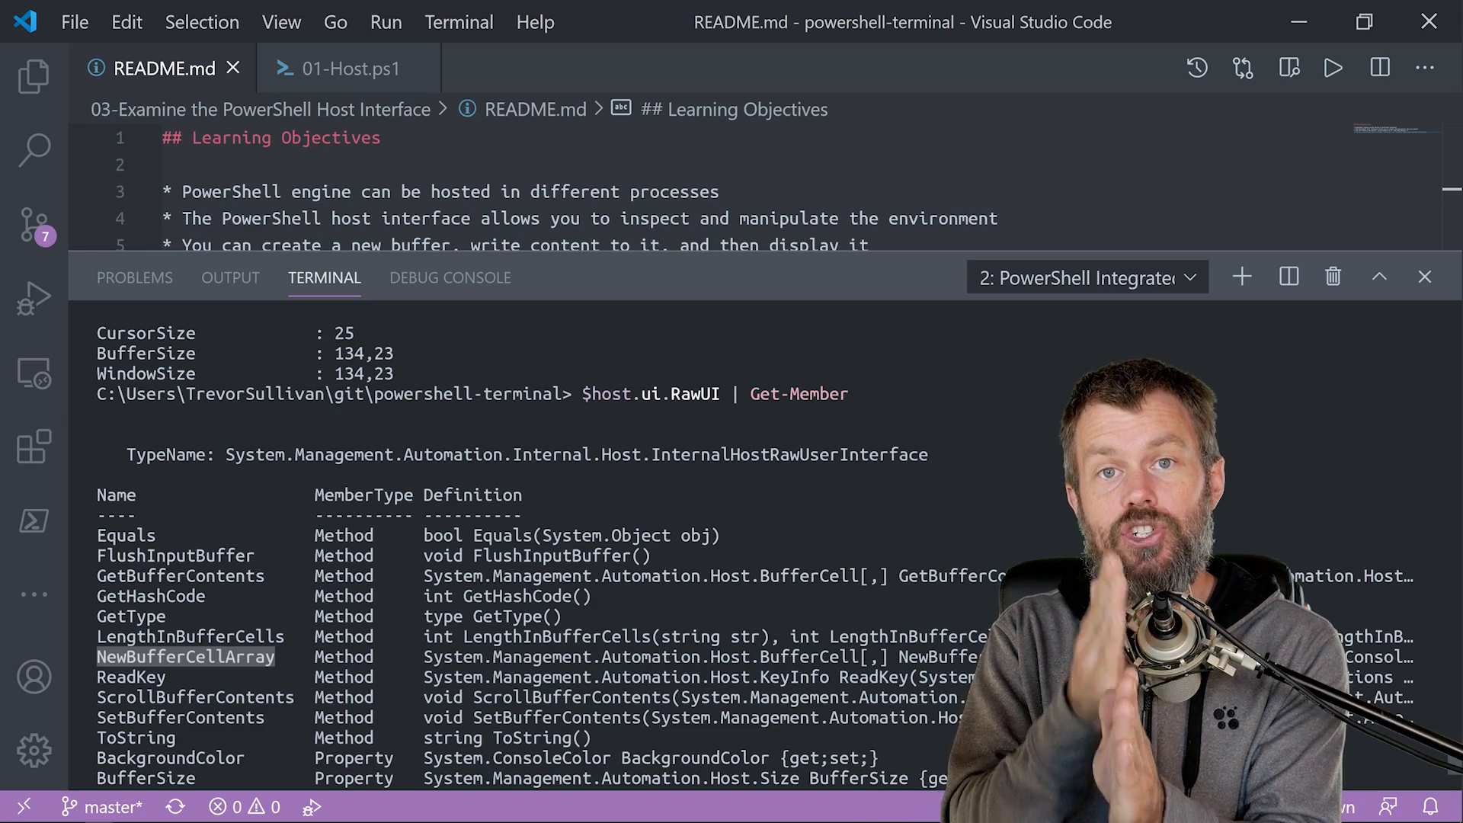
scroll("down", 3)
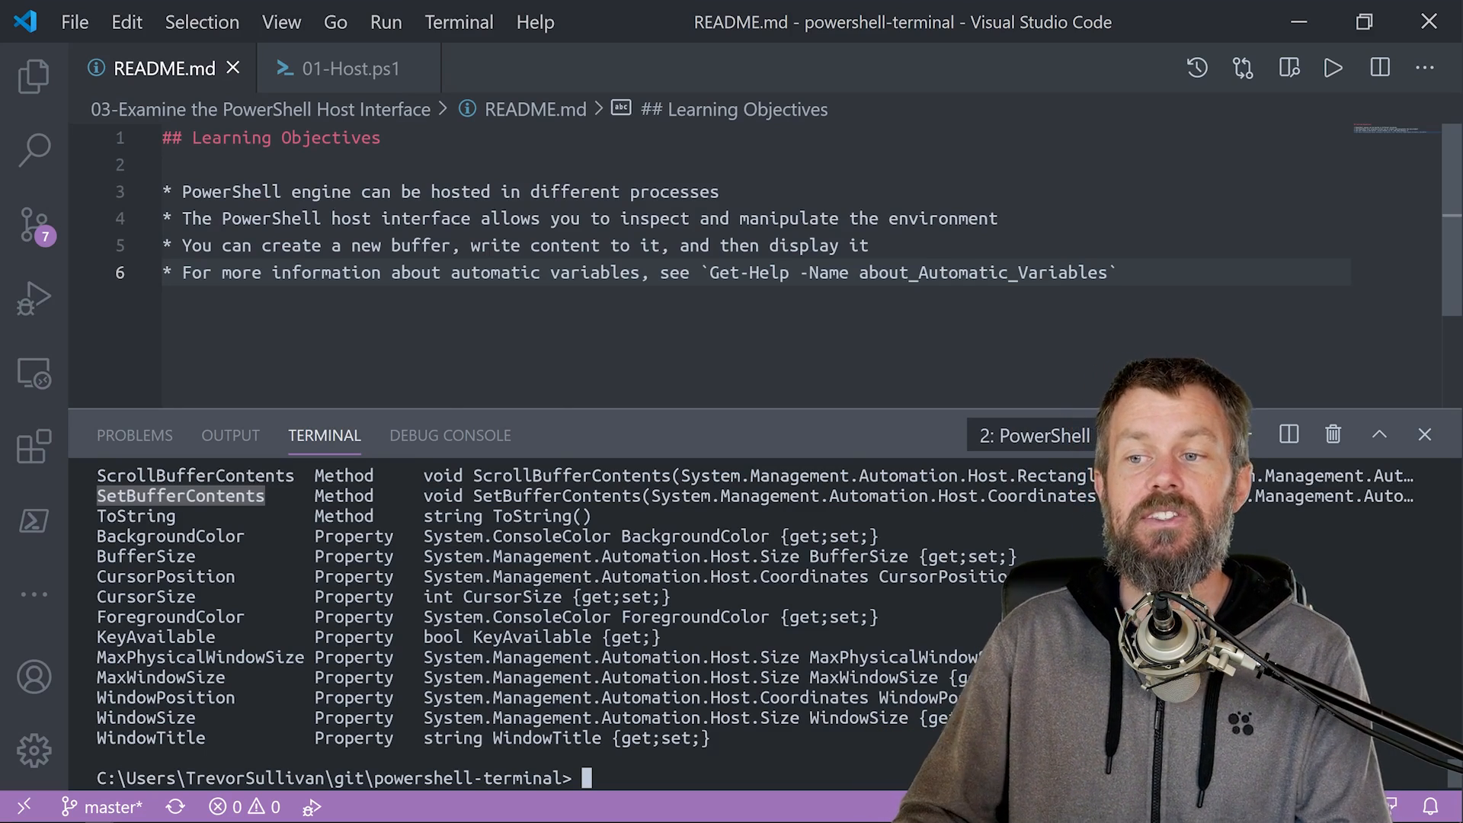
Step: Show the 01-Host.ps1 buffer example script full-height with its retrieve, create and apply steps
left_click(32, 77)
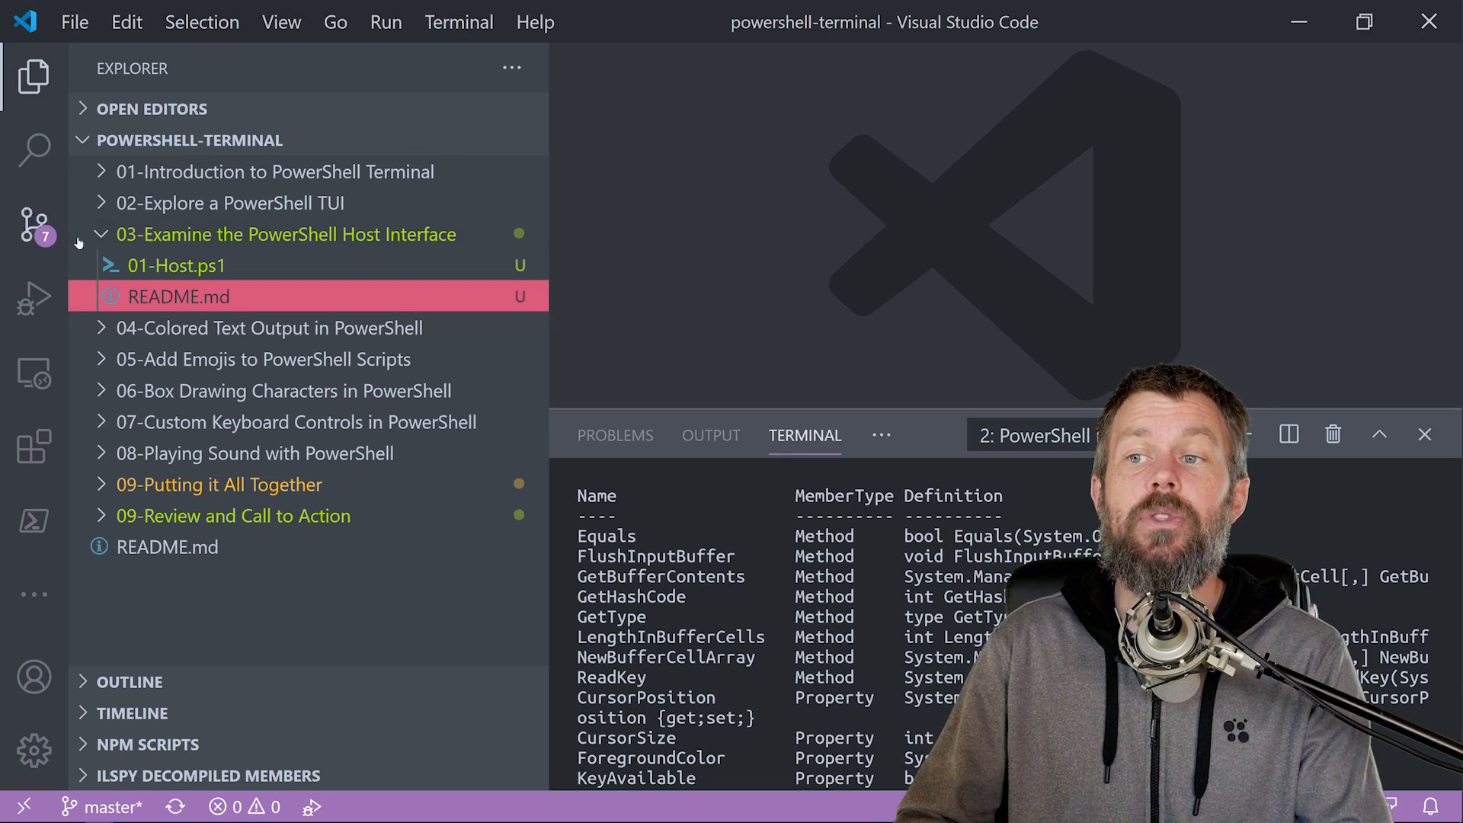
left_click(176, 266)
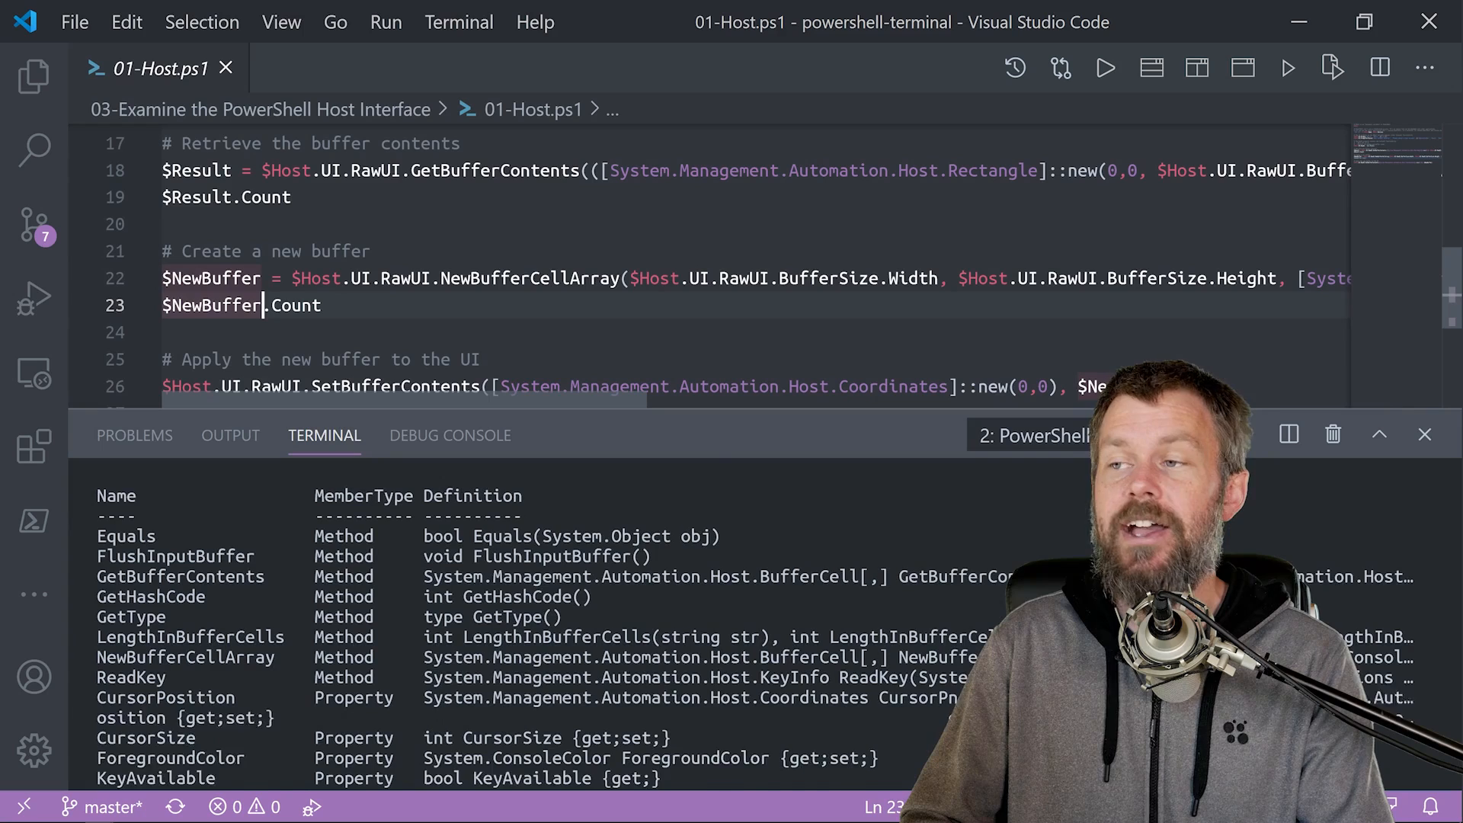
left_click(1426, 435)
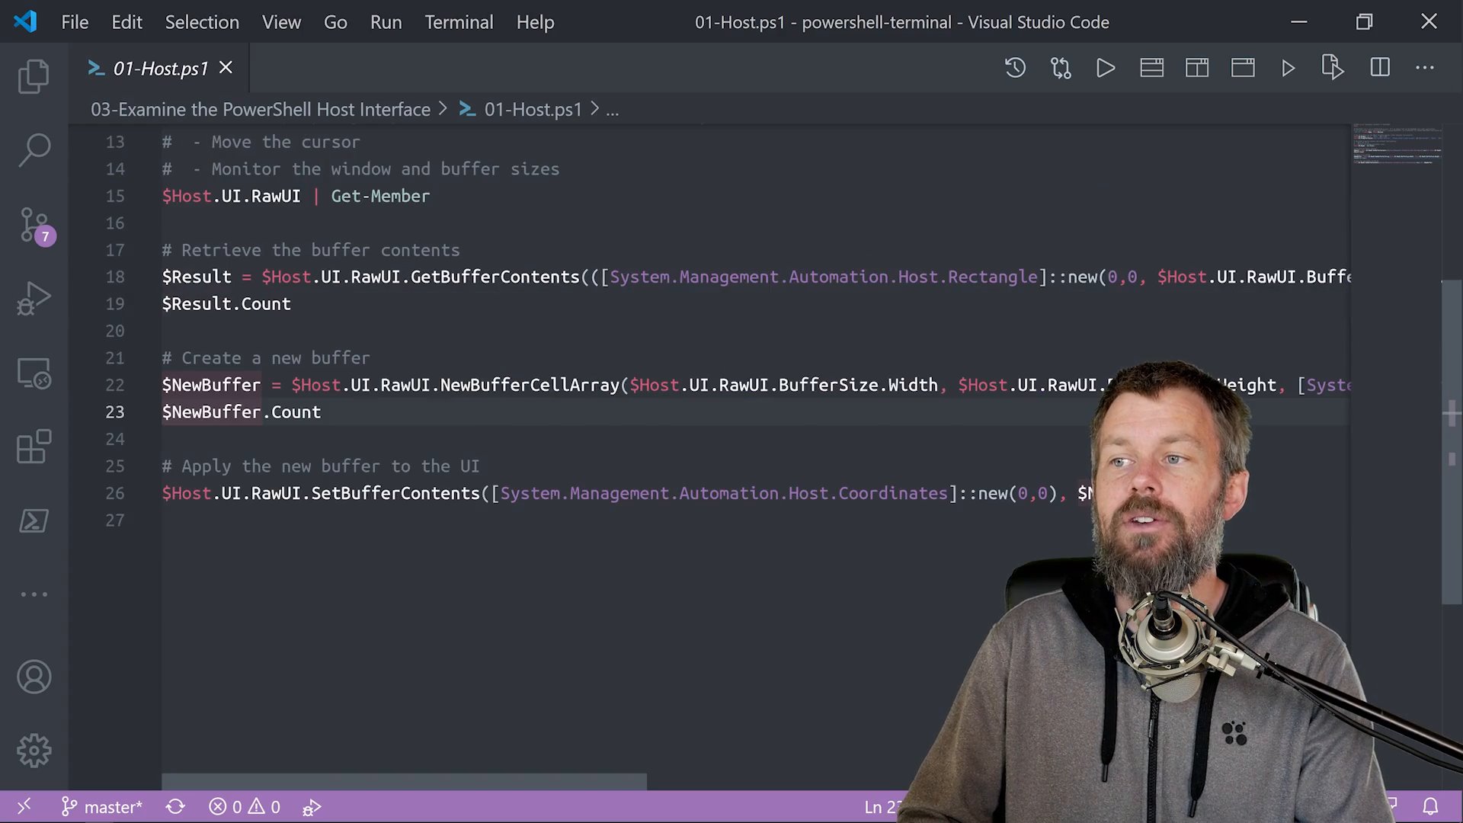
scroll("up", 3)
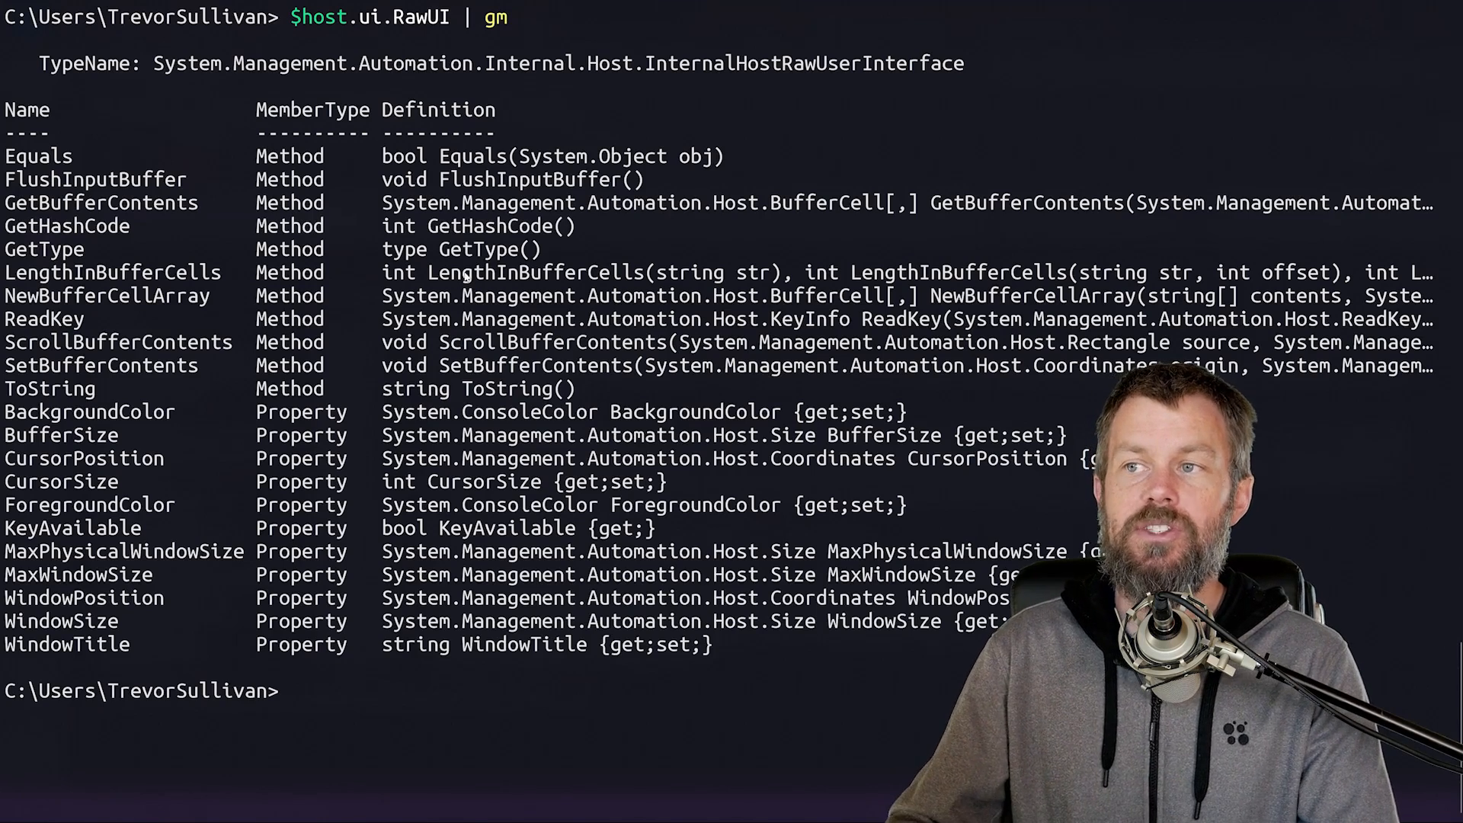
Step: Select the CursorPosition property (Coordinates type) in the $host.ui.RawUI | gm listing
double_click(373, 17)
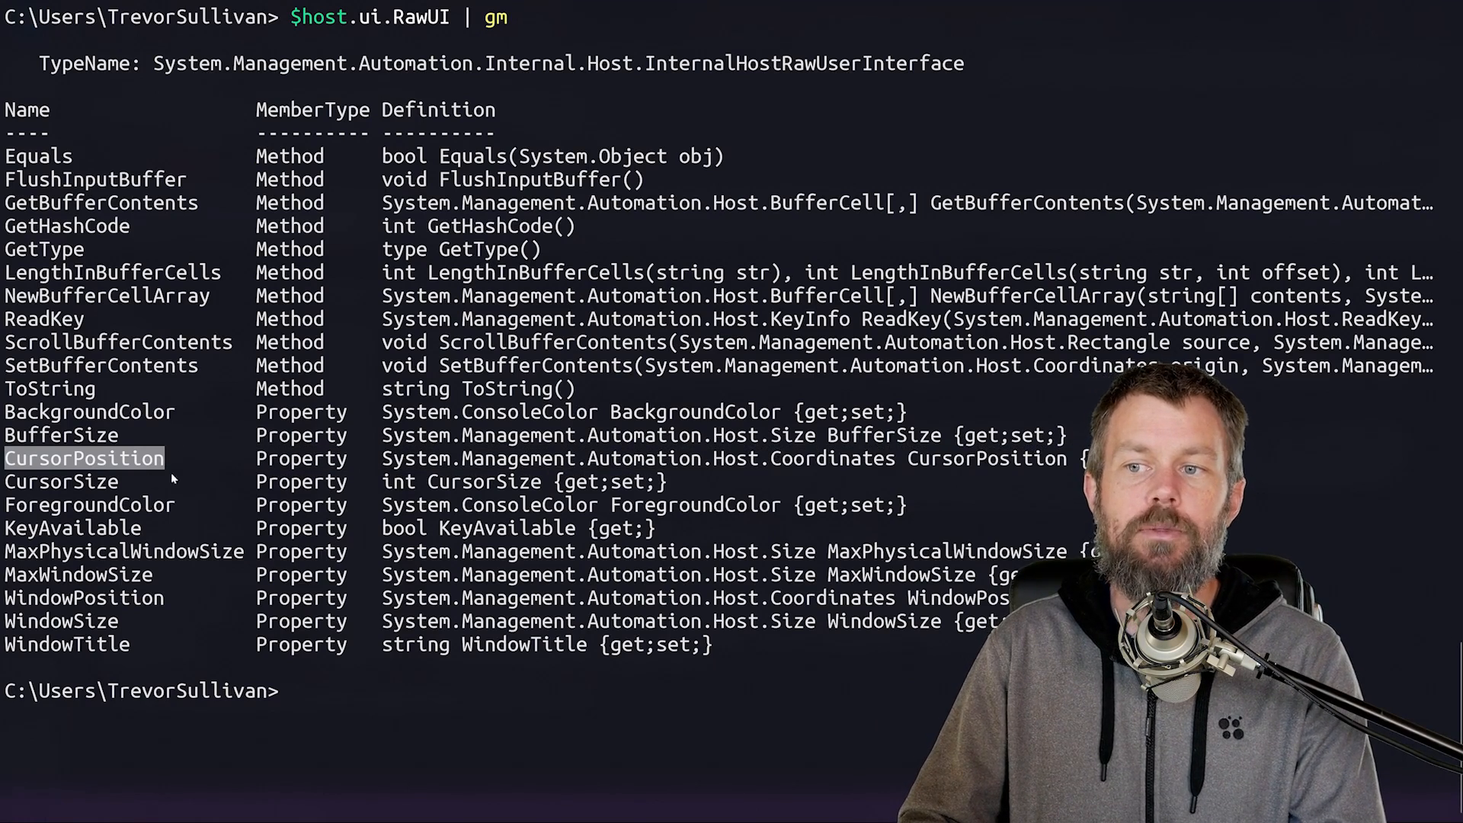
mouse_move(782, 522)
type("[c")
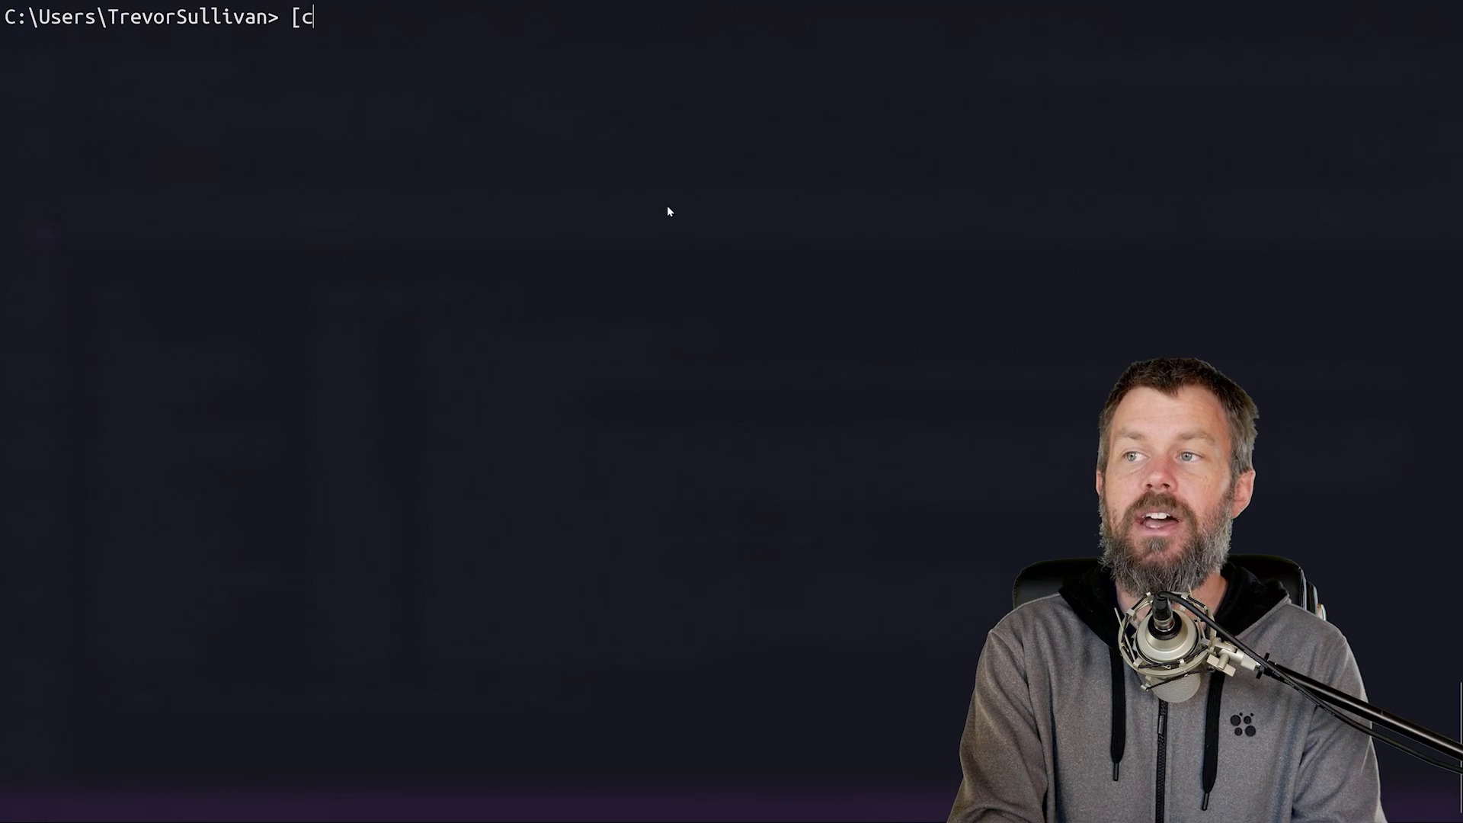
Step: Show the [System.Management.Automation.Host.Coordinates]::new constructor overloads, revealing new(int x, int y)
type("oordin")
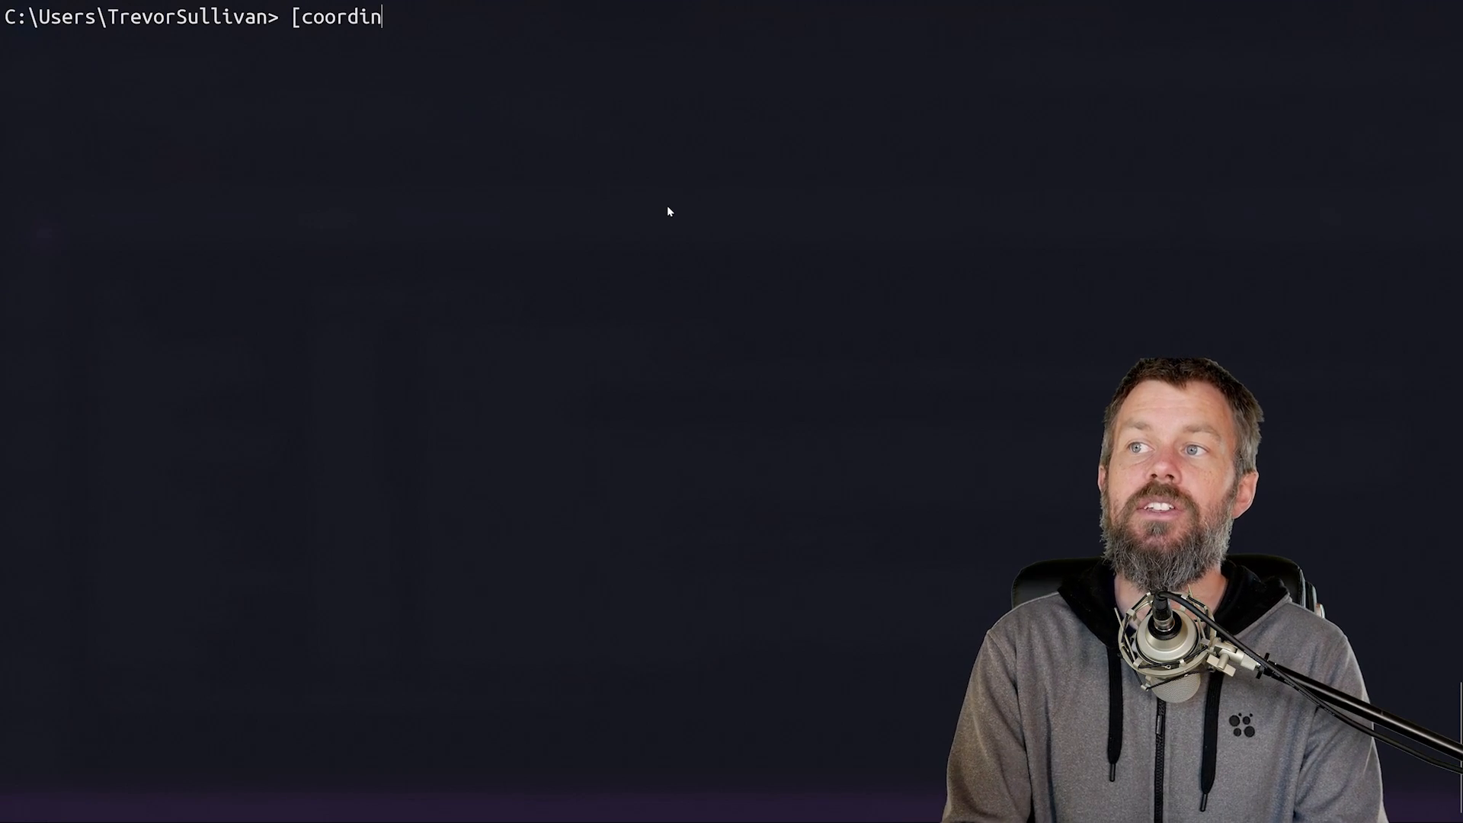
type("System.Management.Automation.Host.Coordinates]")
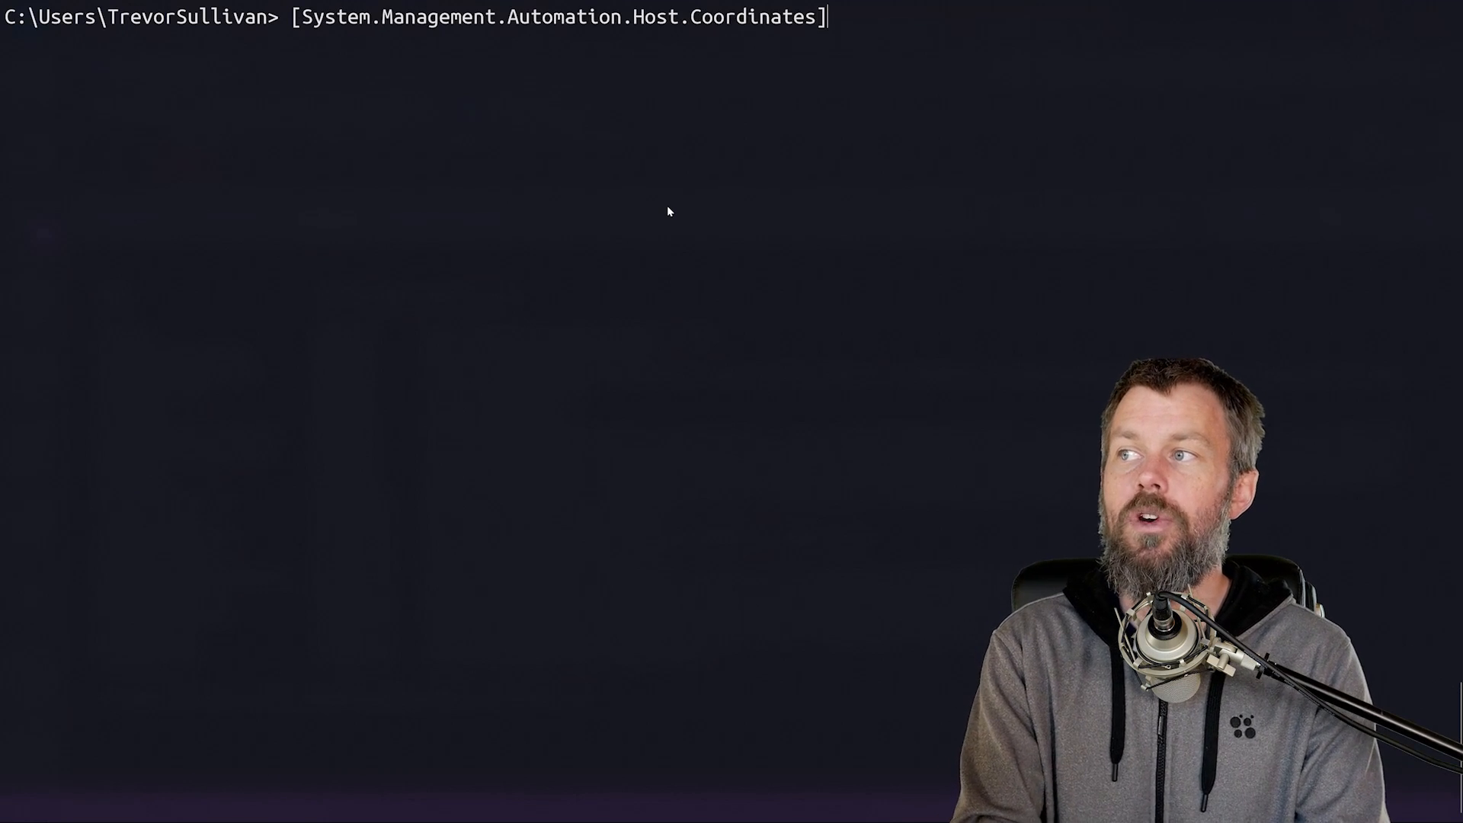
type("::new")
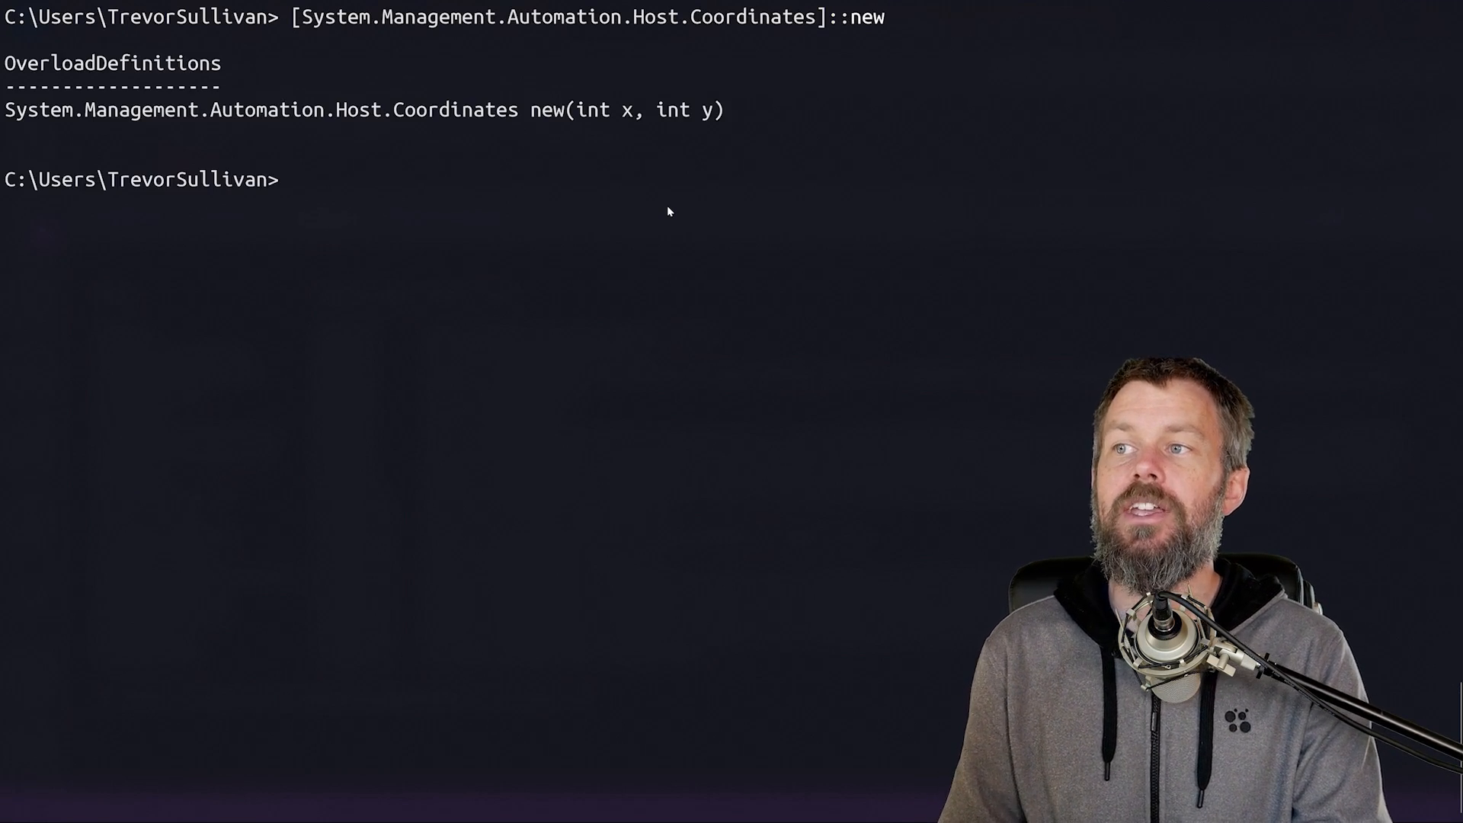
mouse_move(576, 73)
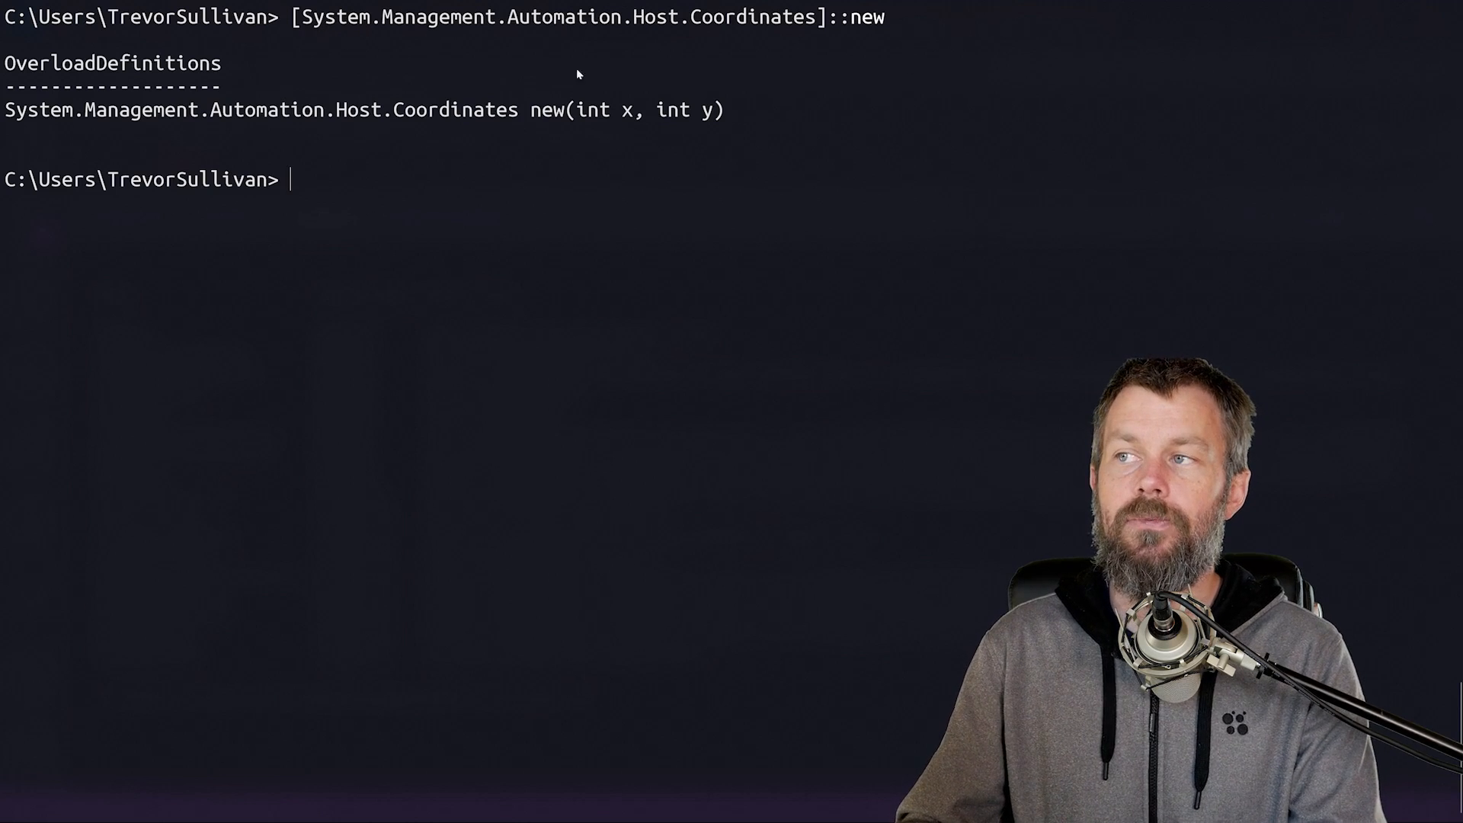